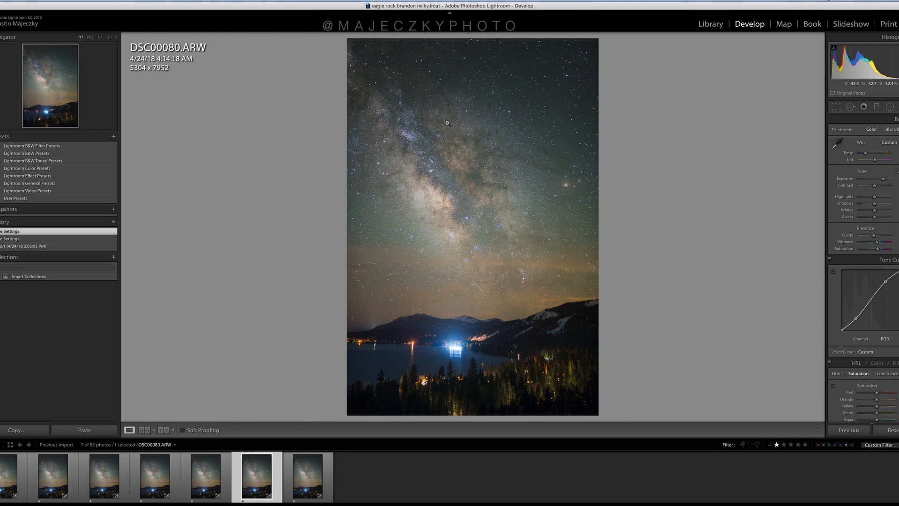
{"action": "mouse_move", "coordinate": [476, 128]}
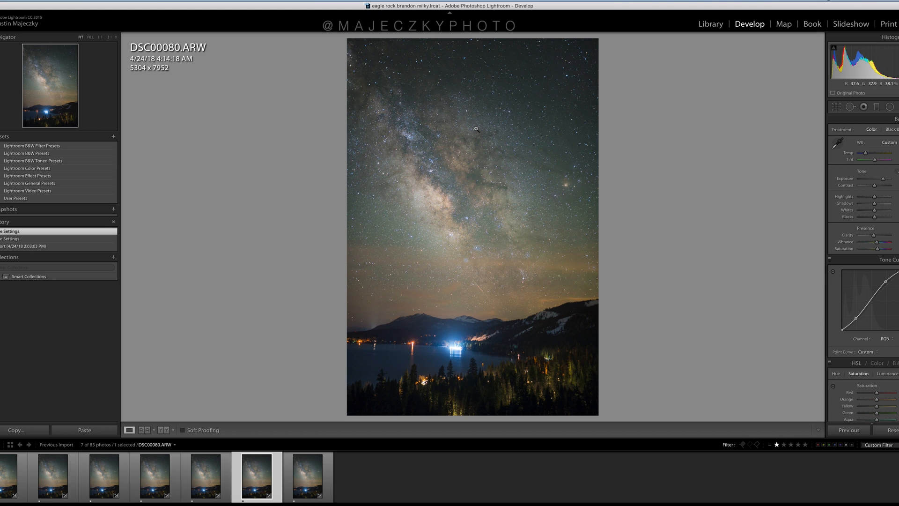
{"action": "mouse_move", "coordinate": [378, 307]}
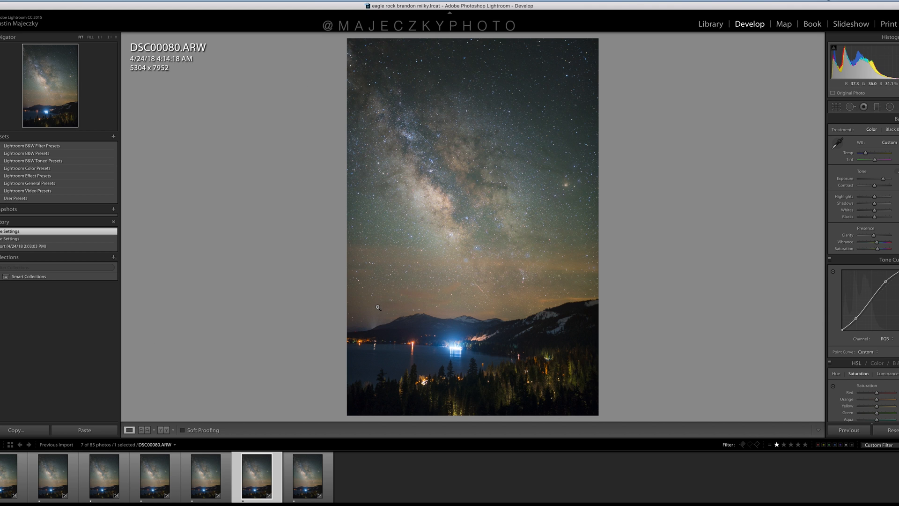
{"action": "mouse_move", "coordinate": [363, 390]}
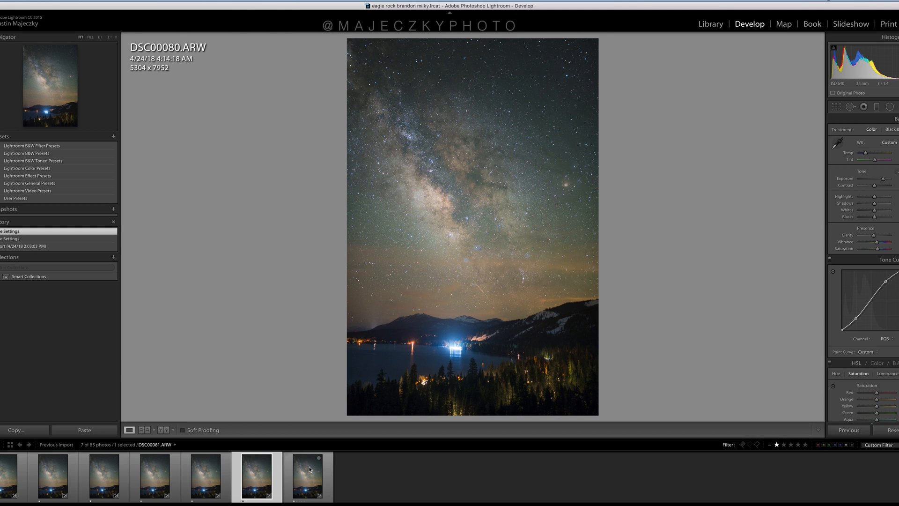
Step: Compare the later night-sky exposures in the filmstrip, finishing on frame DSC00077
{"action": "left_click", "coordinate": [308, 475]}
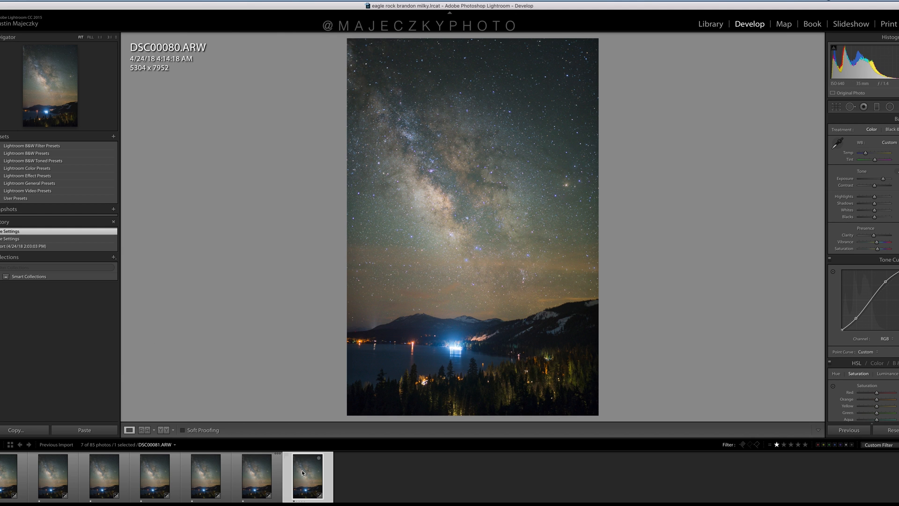
{"action": "left_click", "coordinate": [256, 476]}
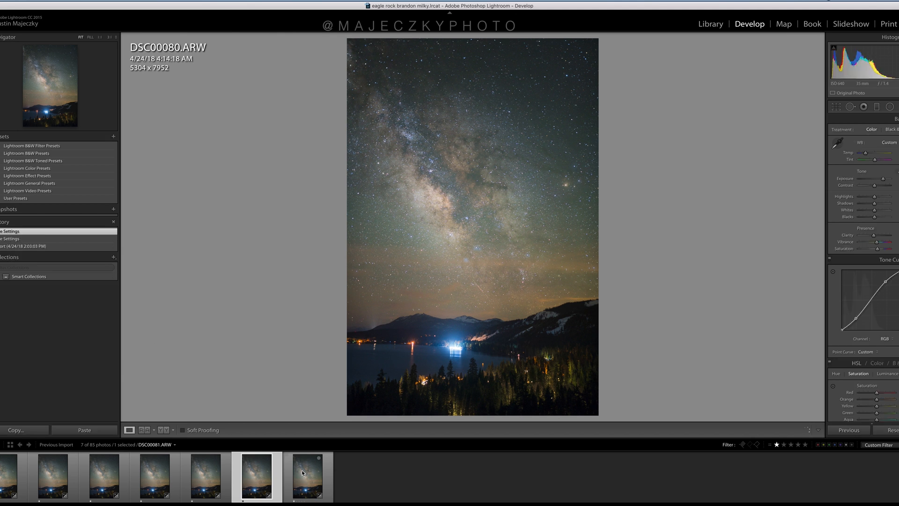
{"action": "left_click", "coordinate": [153, 475]}
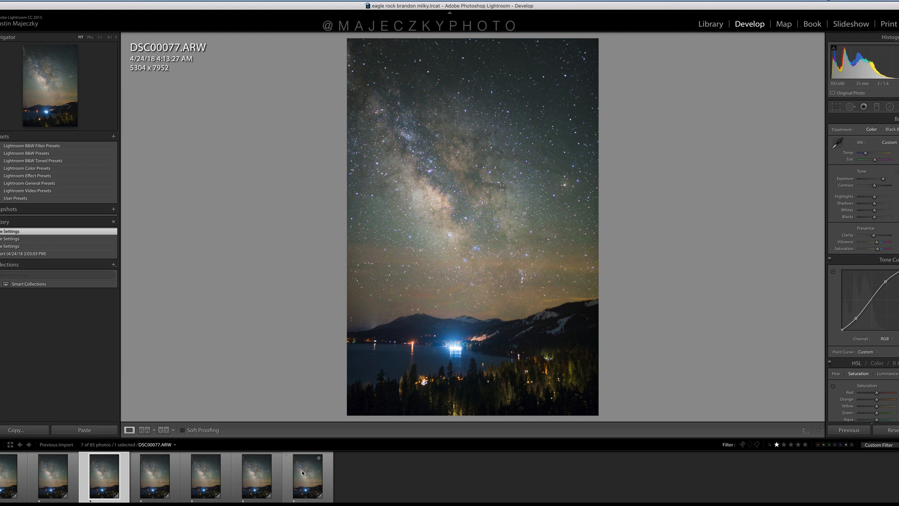
{"action": "mouse_move", "coordinate": [307, 475]}
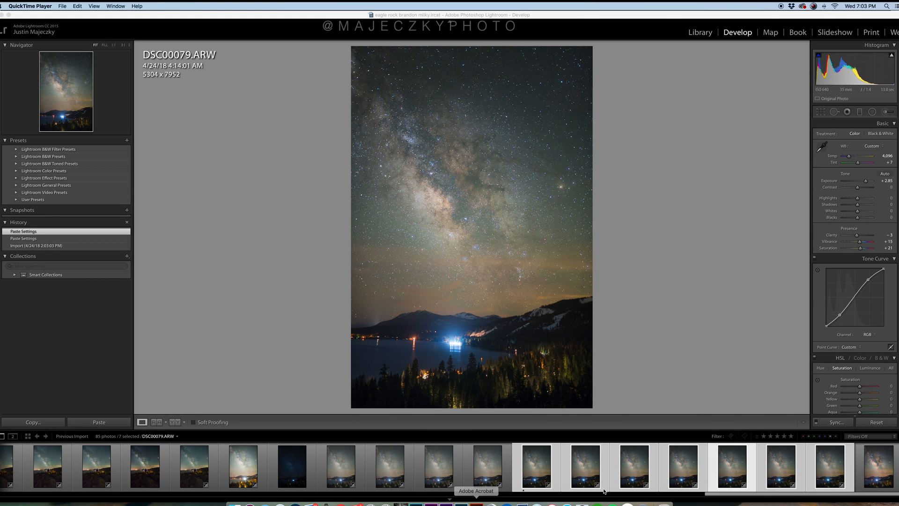
{"action": "mouse_move", "coordinate": [810, 472]}
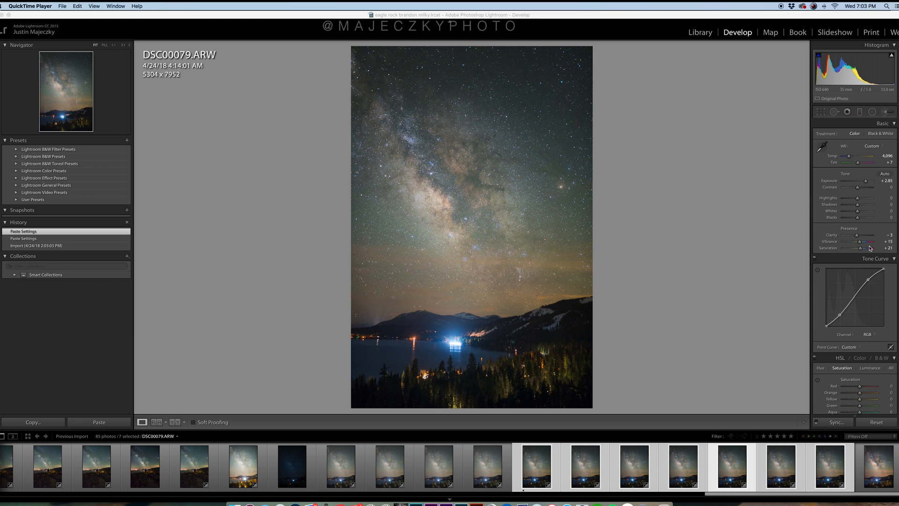
{"action": "mouse_move", "coordinate": [580, 468]}
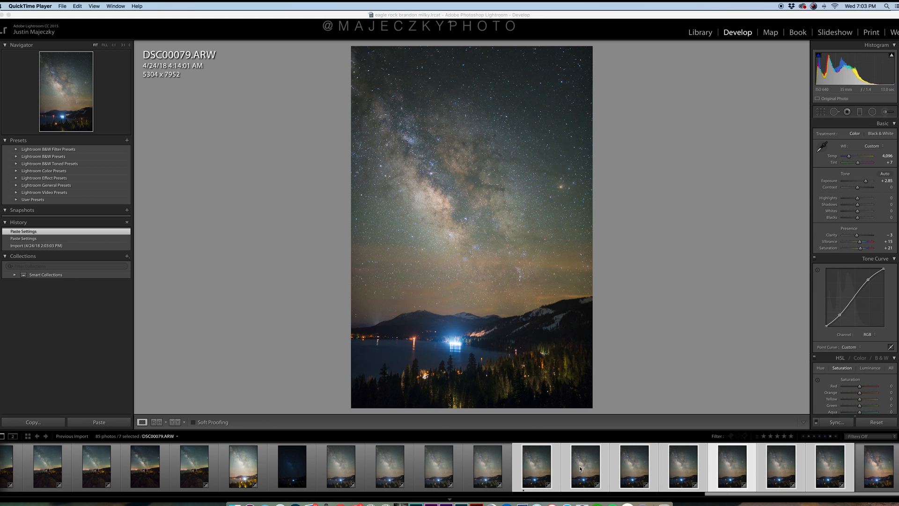
{"action": "mouse_move", "coordinate": [835, 468]}
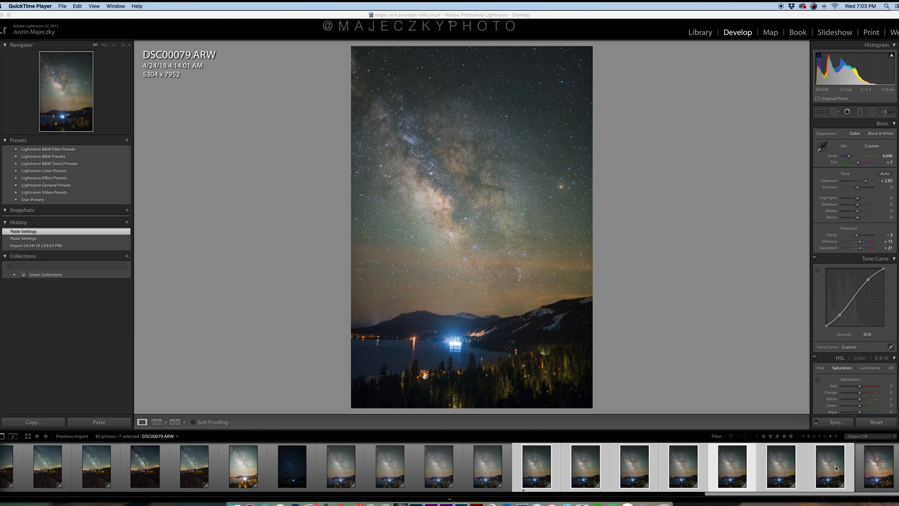
{"action": "mouse_move", "coordinate": [478, 254]}
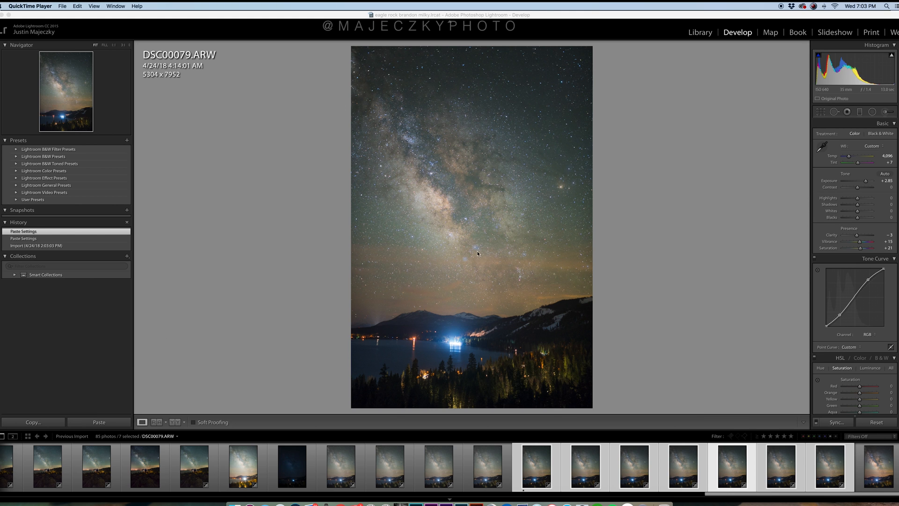
{"action": "mouse_move", "coordinate": [467, 283]}
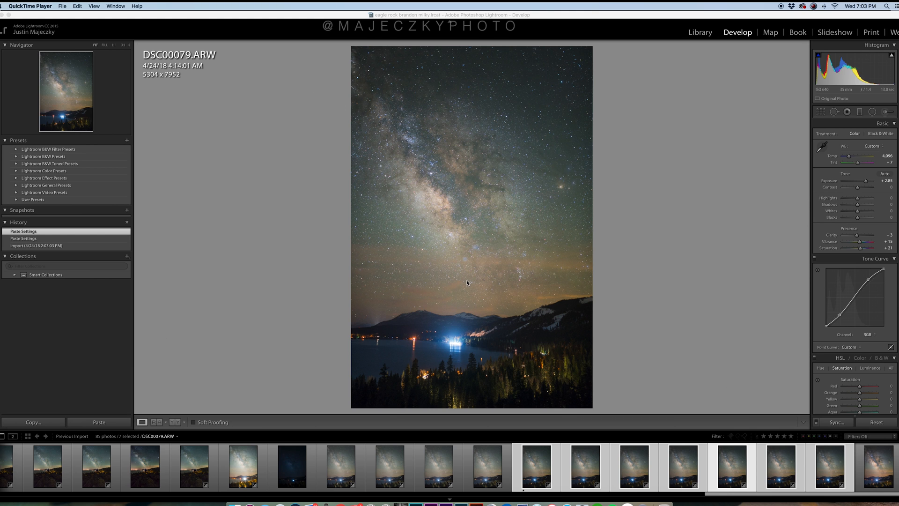
{"action": "mouse_move", "coordinate": [519, 257]}
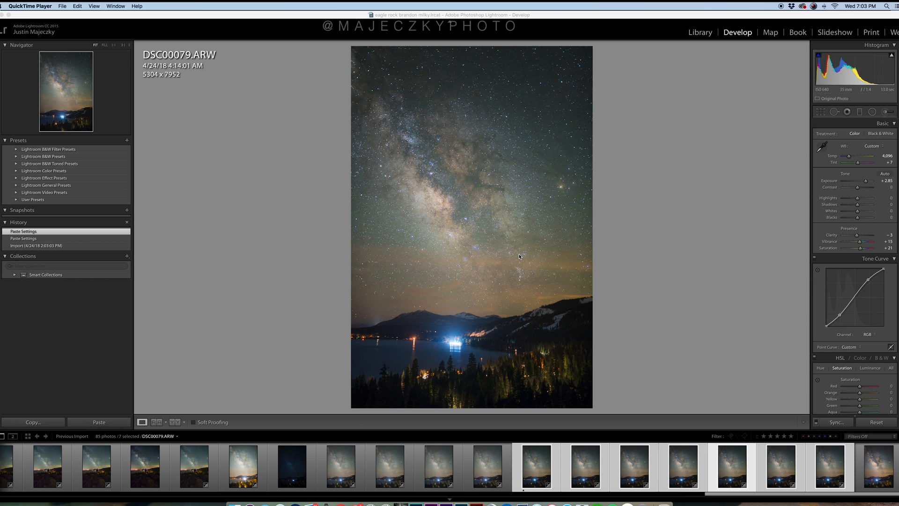
Step: Open the selected exposures DSC00075 through DSC00081 as layers in one Photoshop document
{"action": "left_click", "coordinate": [828, 465]}
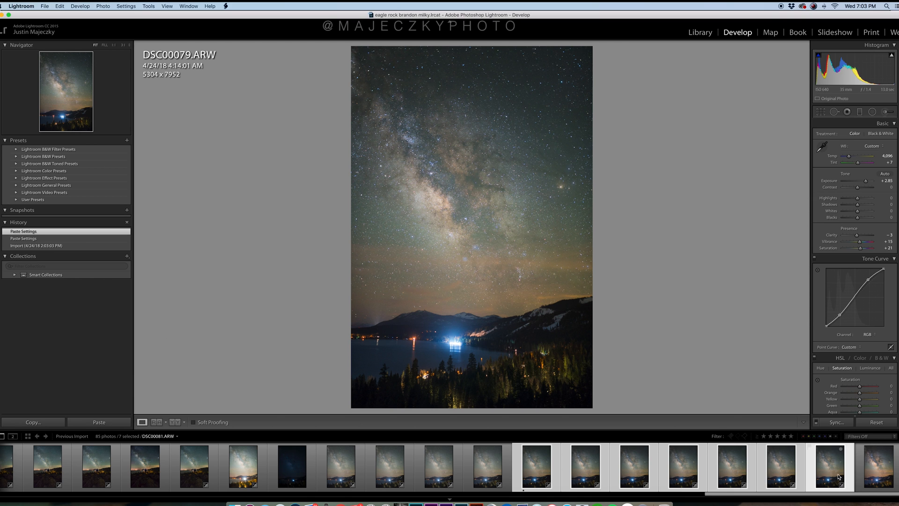
{"action": "left_click", "coordinate": [536, 466]}
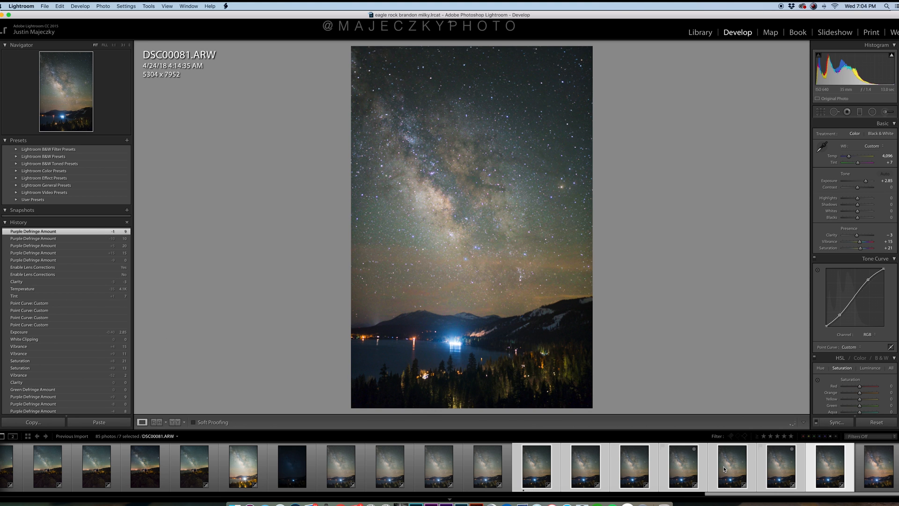
{"action": "right_click", "coordinate": [731, 467]}
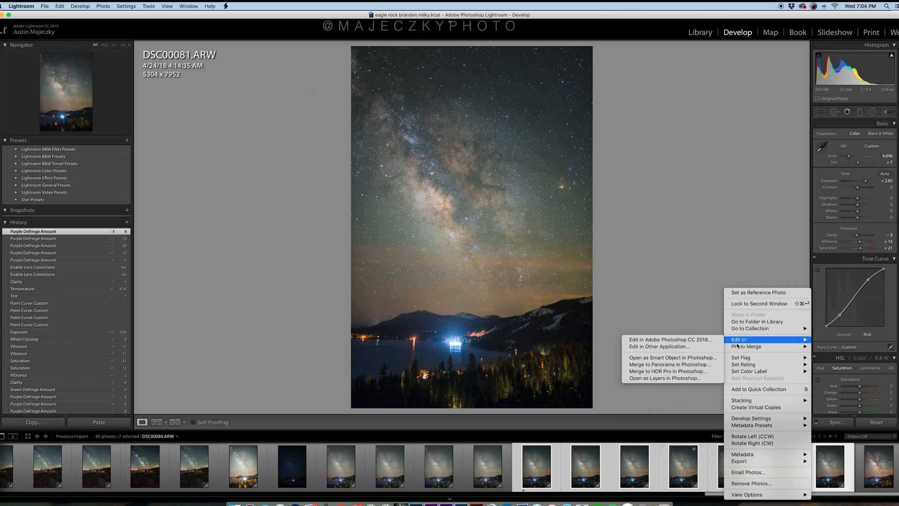
{"action": "mouse_move", "coordinate": [672, 377]}
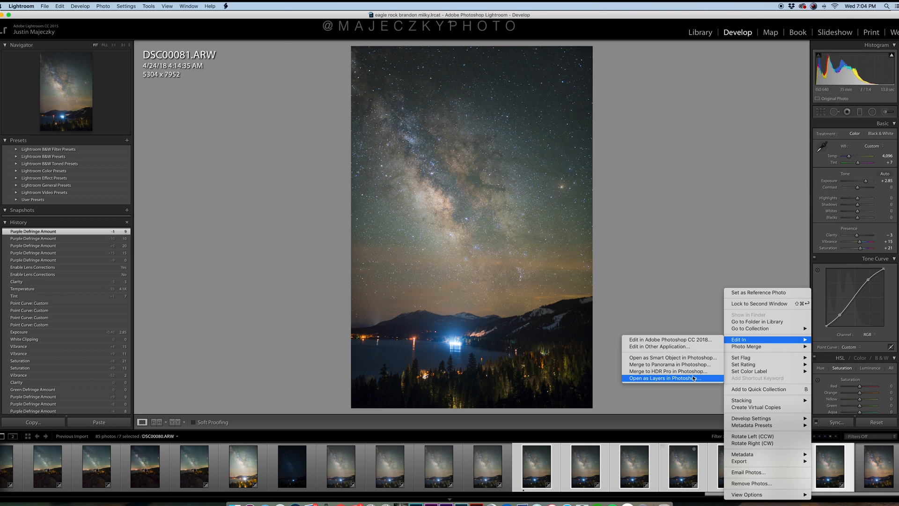
{"action": "left_click", "coordinate": [663, 378]}
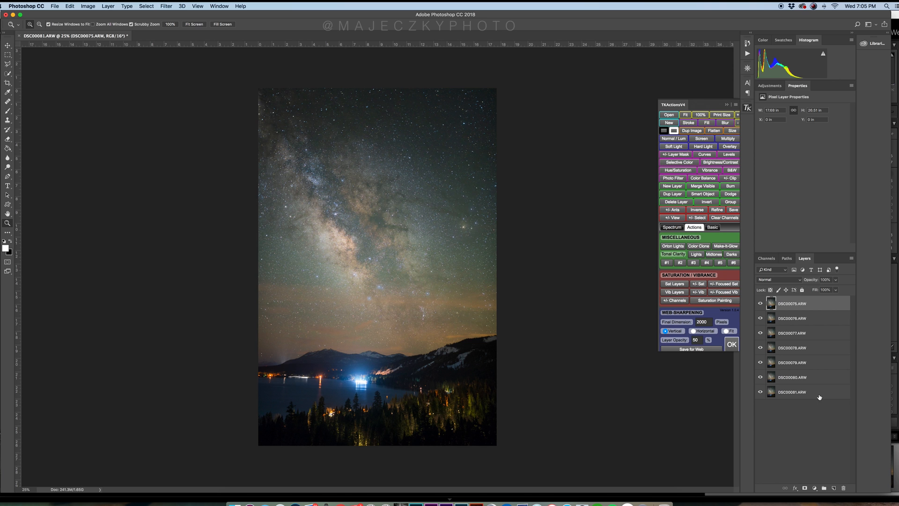
{"action": "mouse_move", "coordinate": [810, 384]}
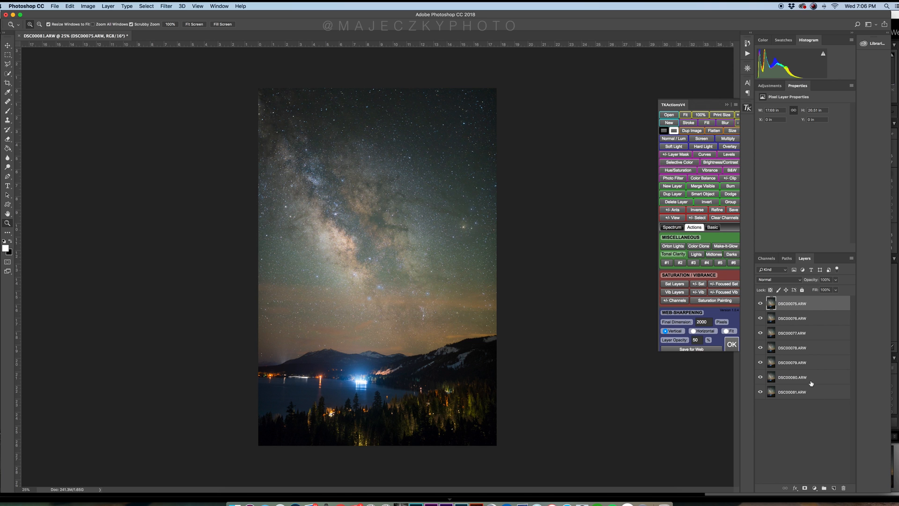
{"action": "mouse_move", "coordinate": [812, 379]}
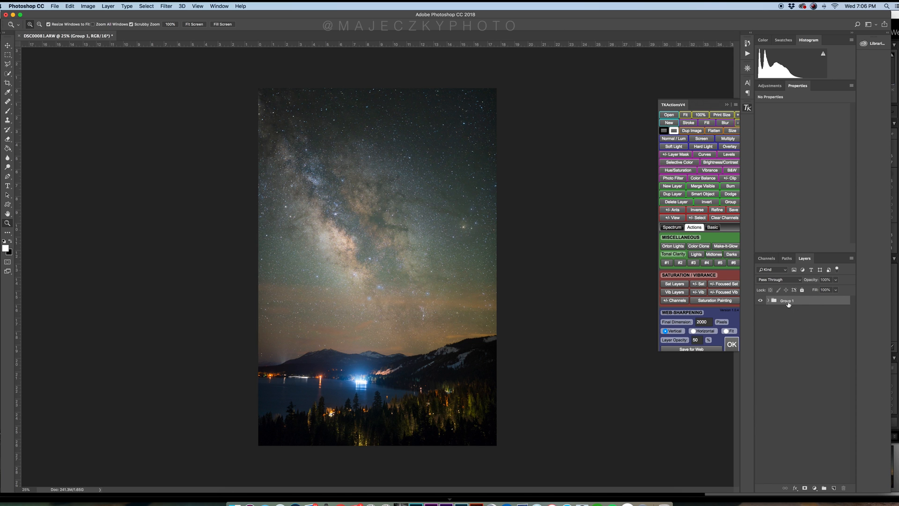
Step: Rename the layer group to Sky and duplicate it as a group named Ground
{"action": "double_click", "coordinate": [787, 300]}
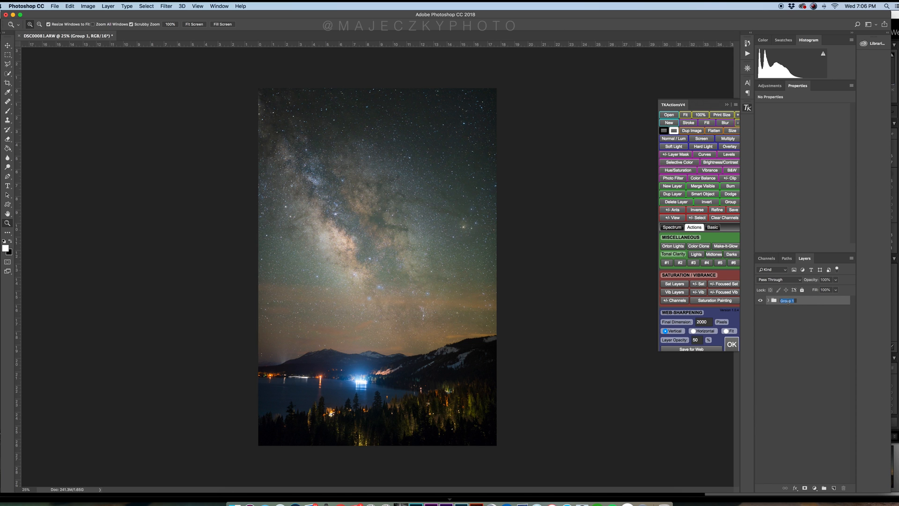
{"action": "right_click", "coordinate": [787, 301]}
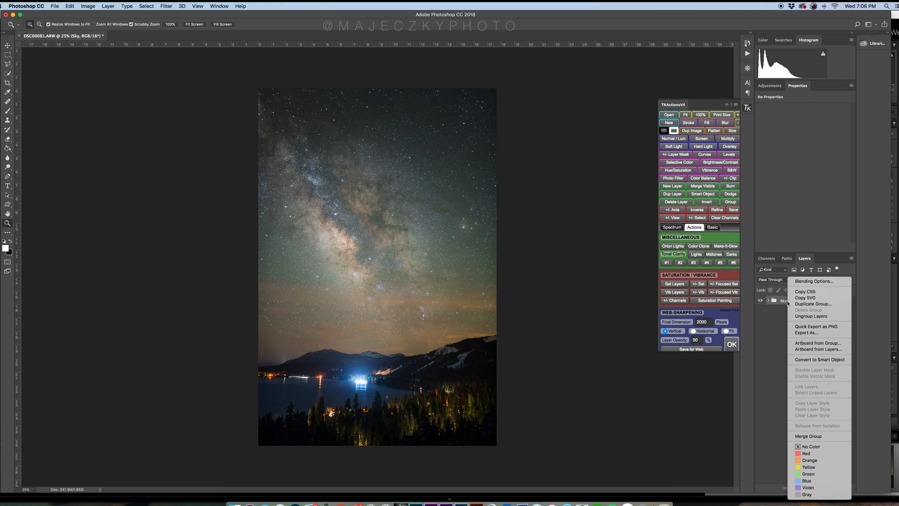
{"action": "mouse_move", "coordinate": [825, 308]}
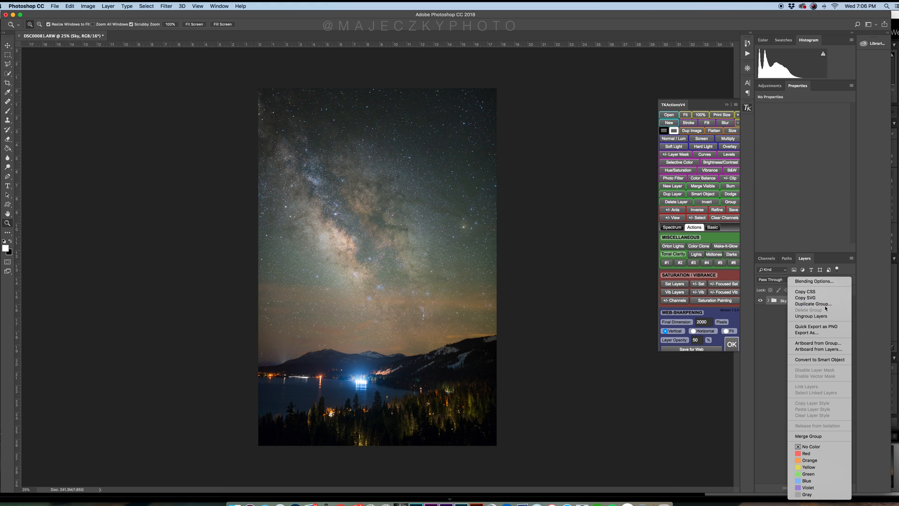
{"action": "left_click", "coordinate": [812, 304]}
{"action": "type", "text": "Ground"}
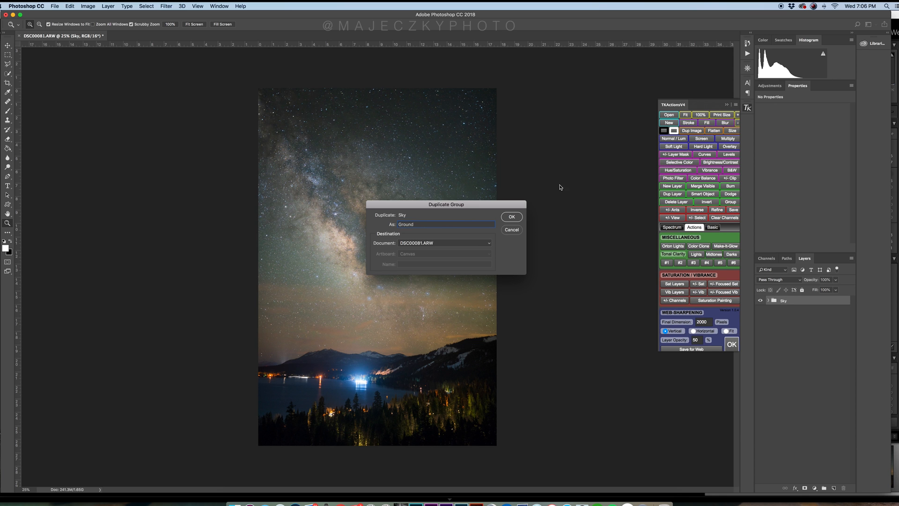
{"action": "left_click", "coordinate": [510, 216]}
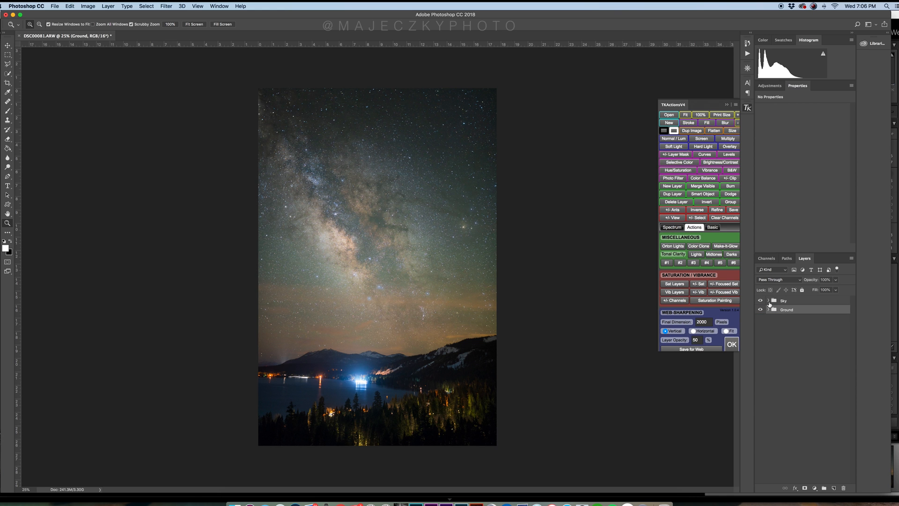
{"action": "left_click", "coordinate": [768, 301]}
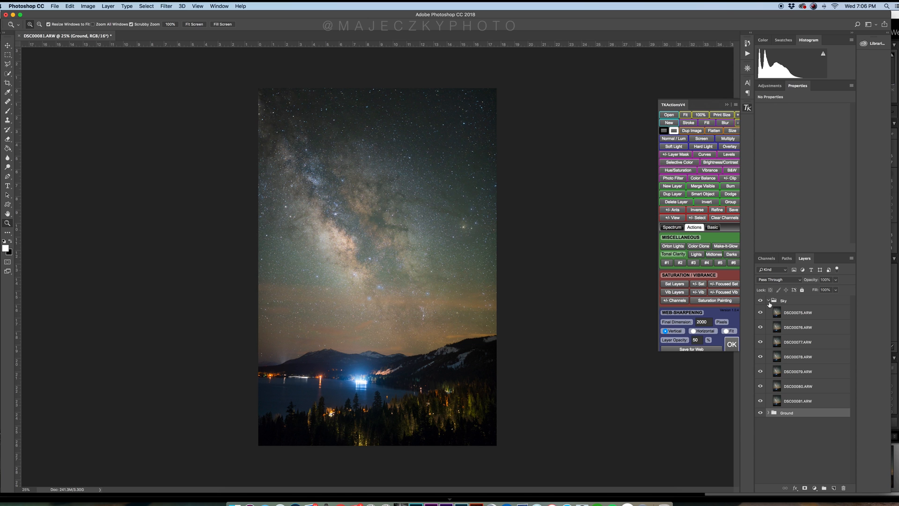
{"action": "left_click", "coordinate": [797, 400]}
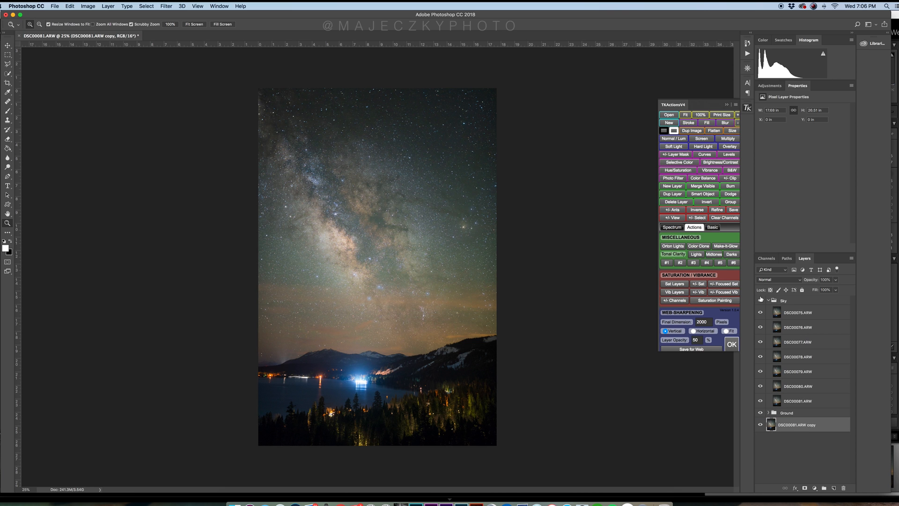
{"action": "left_click", "coordinate": [783, 300]}
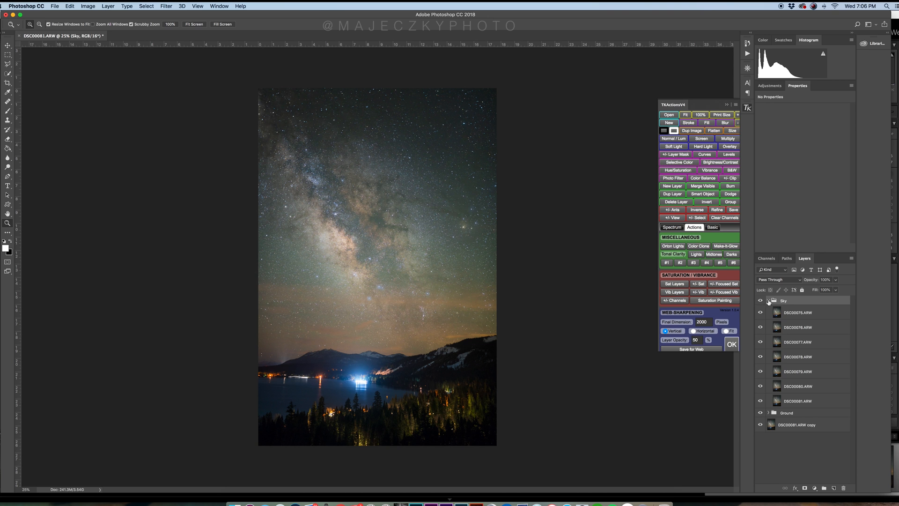
{"action": "left_click", "coordinate": [760, 301]}
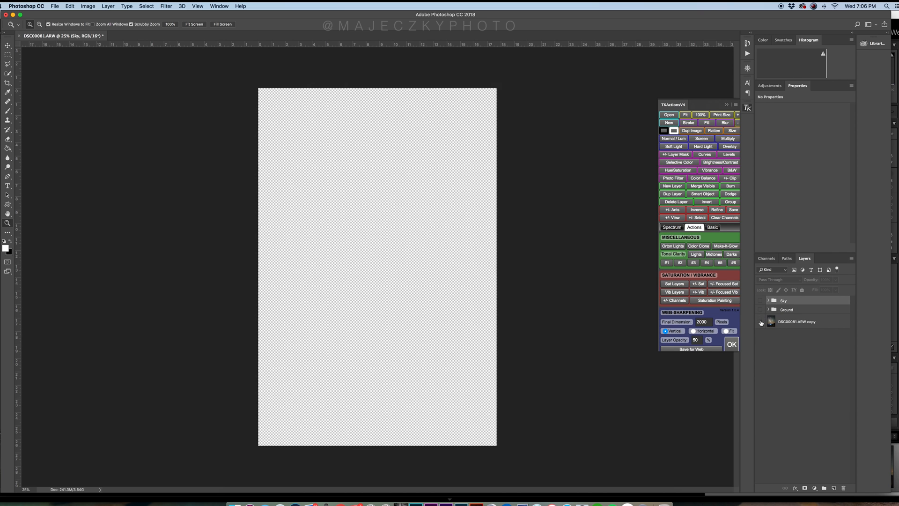
{"action": "left_click", "coordinate": [760, 321]}
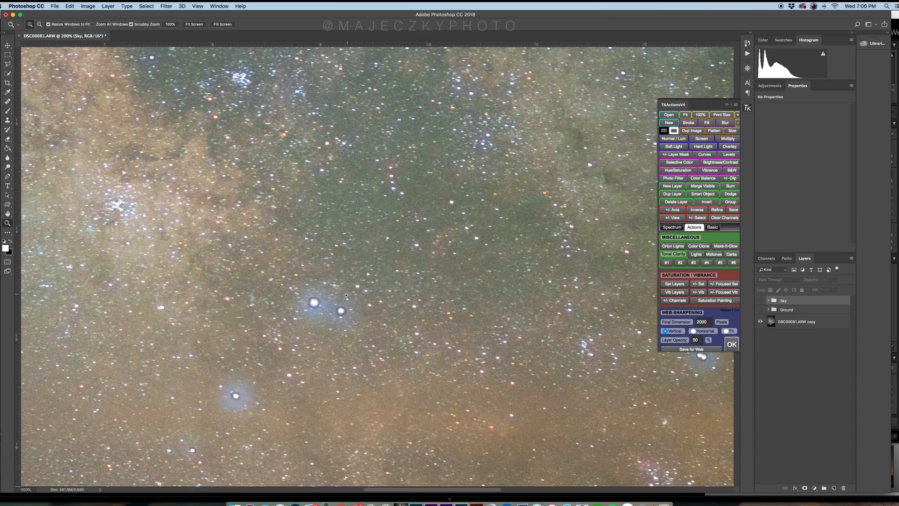
{"action": "mouse_move", "coordinate": [469, 296]}
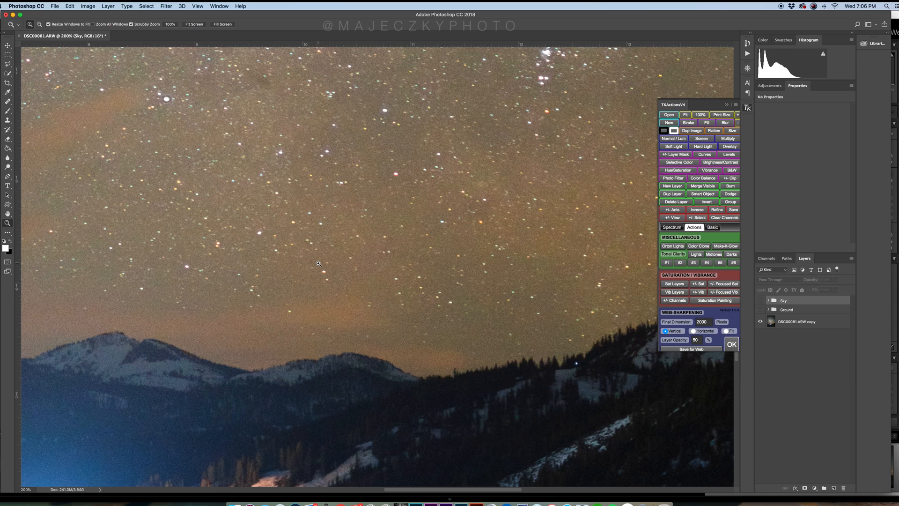
{"action": "left_click", "coordinate": [700, 114]}
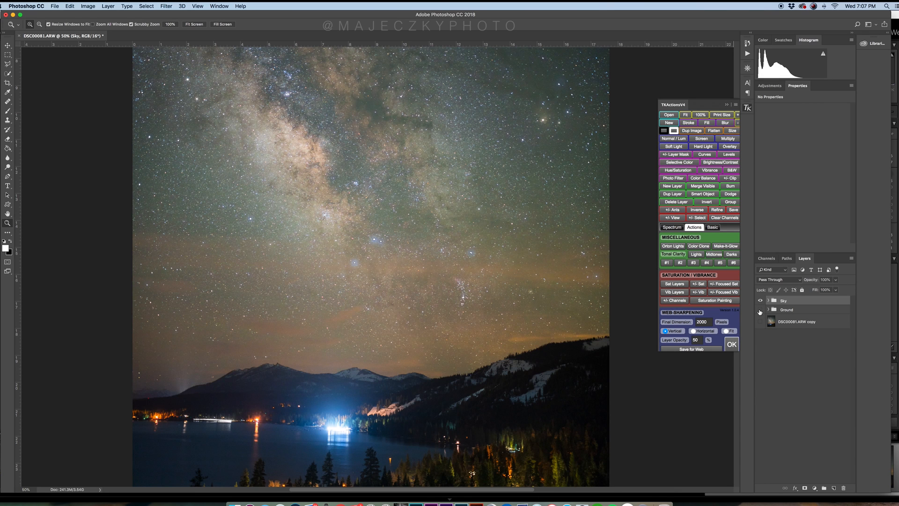
Step: Expand the Sky group and add a layer mask to DSC00075.ARW for painting out the foreground
{"action": "left_click", "coordinate": [760, 301]}
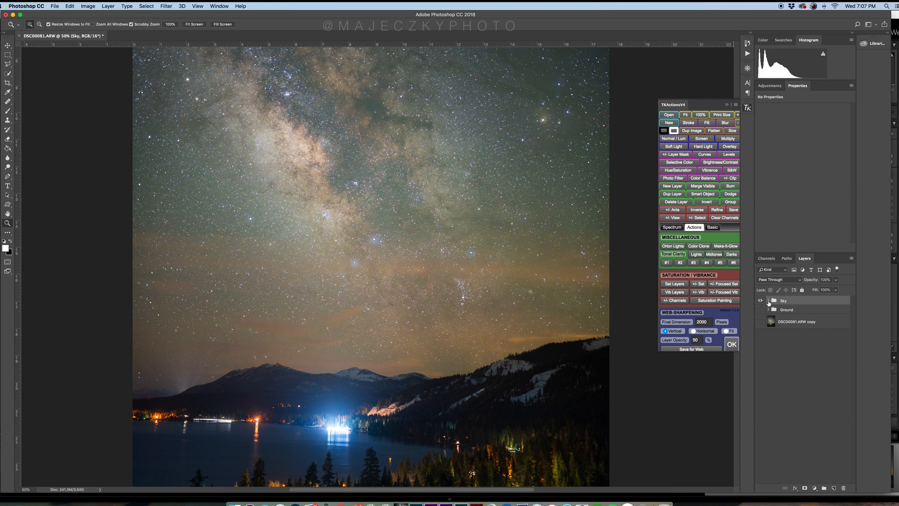
{"action": "left_click", "coordinate": [768, 299]}
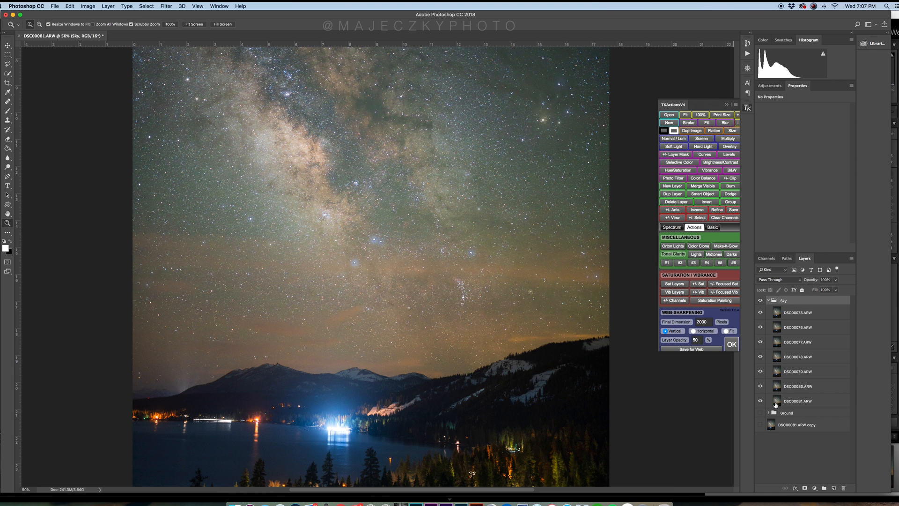
{"action": "mouse_move", "coordinate": [791, 312]}
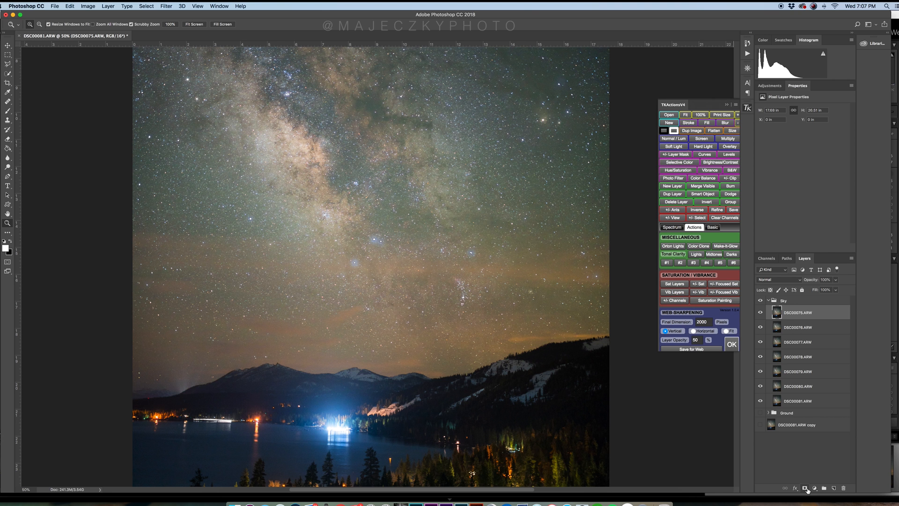
{"action": "left_click", "coordinate": [805, 488]}
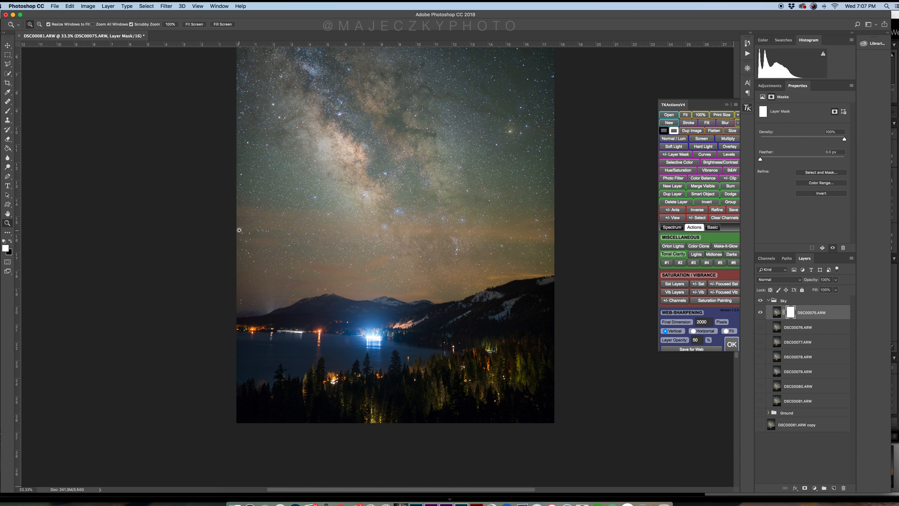
{"action": "left_click", "coordinate": [8, 110]}
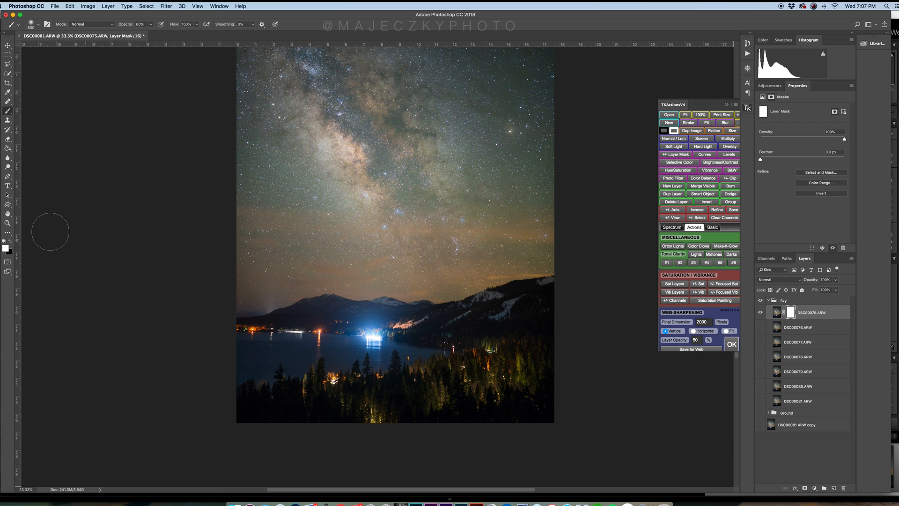
{"action": "mouse_move", "coordinate": [322, 273]}
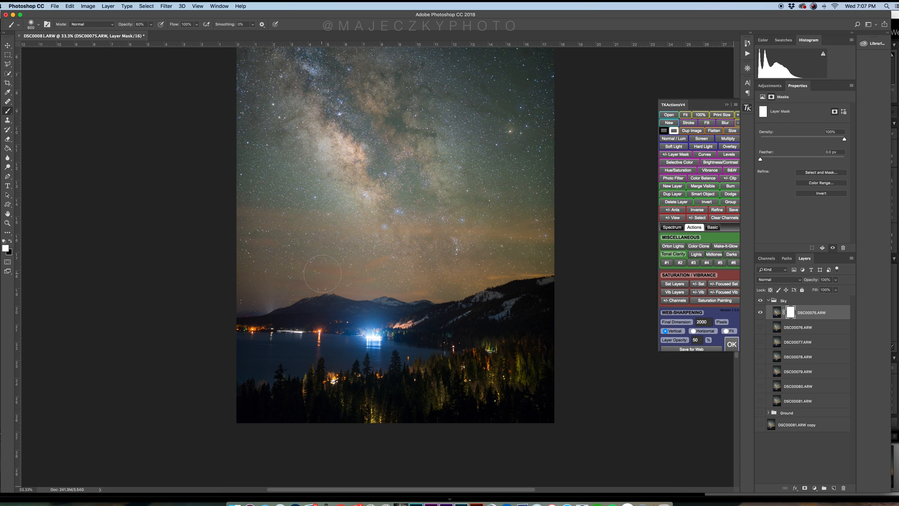
{"action": "mouse_move", "coordinate": [229, 301]}
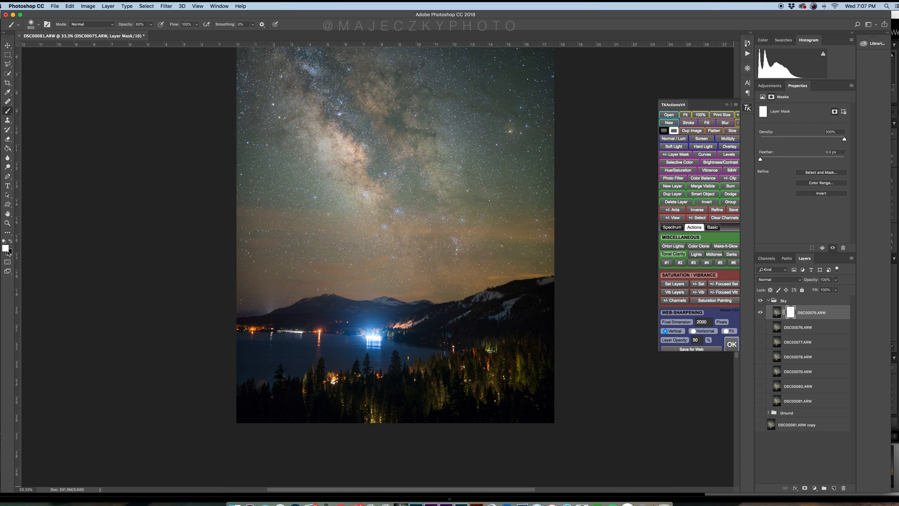
{"action": "mouse_move", "coordinate": [7, 248]}
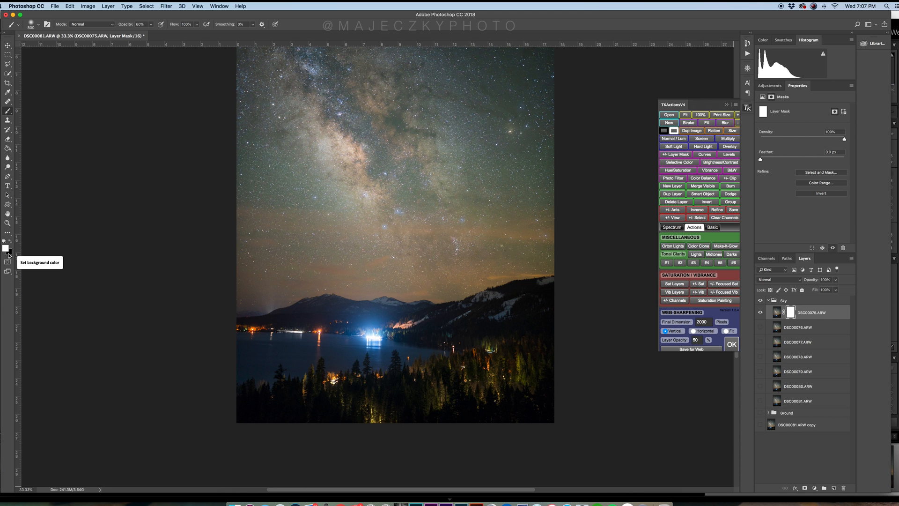
{"action": "mouse_move", "coordinate": [296, 262]}
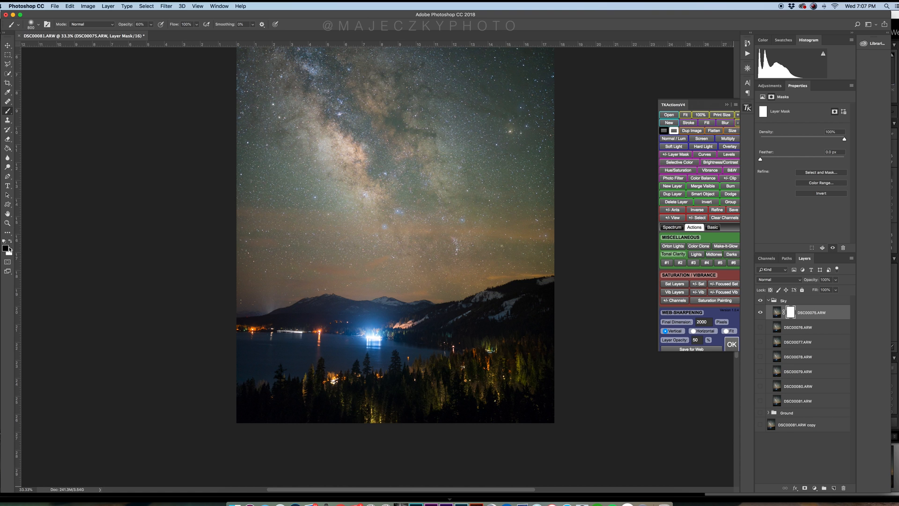
{"action": "mouse_move", "coordinate": [182, 83]}
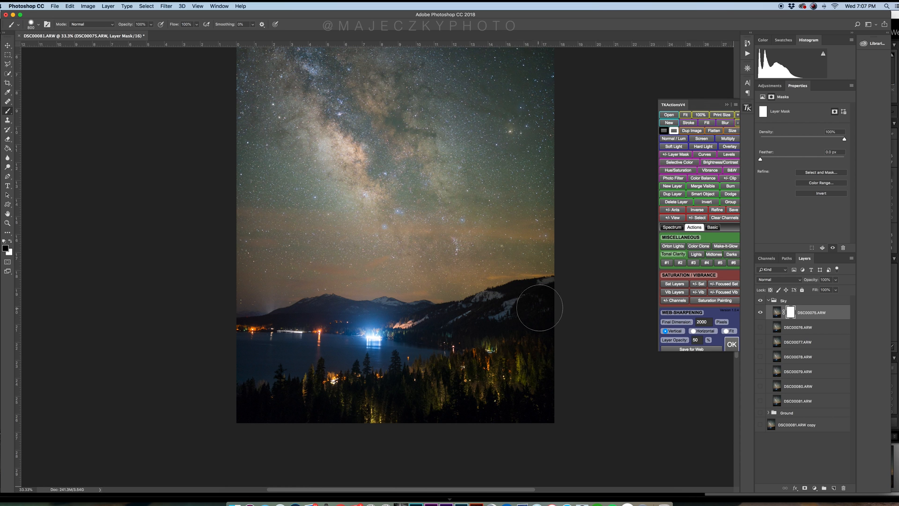
{"action": "mouse_move", "coordinate": [559, 296]}
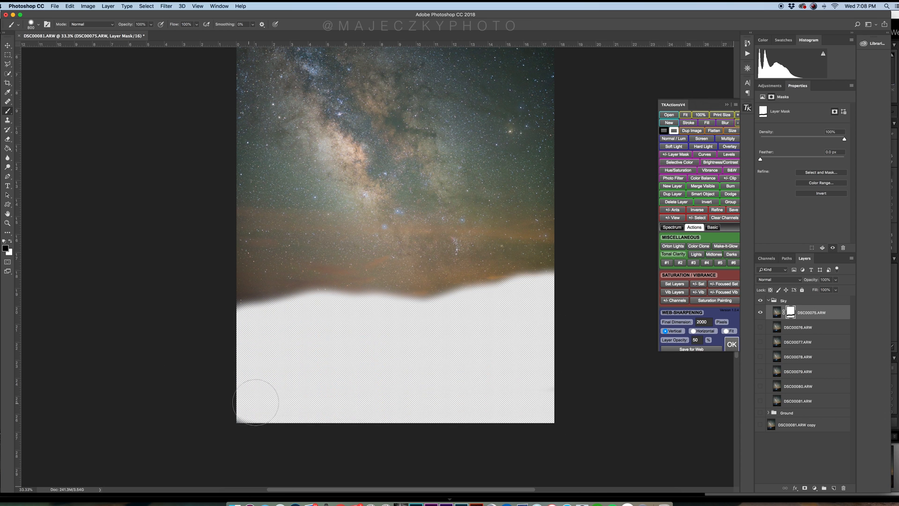
{"action": "mouse_move", "coordinate": [422, 321]}
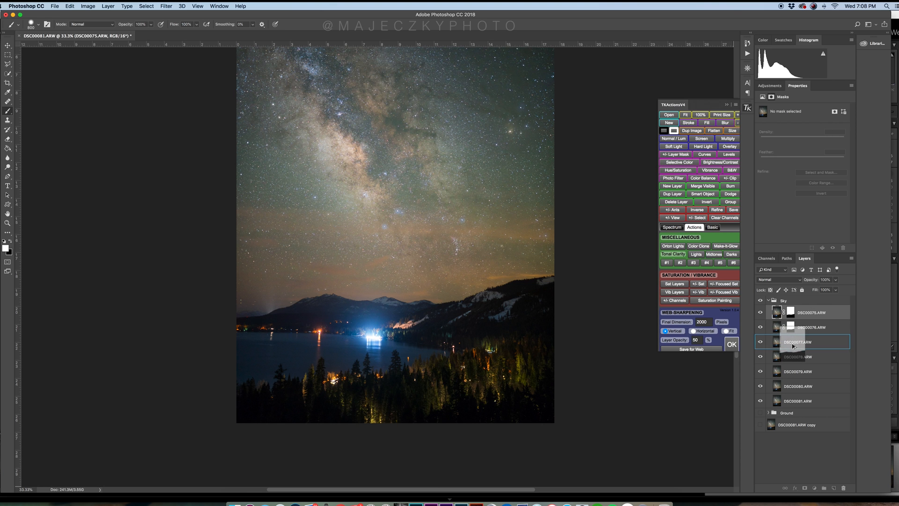
Step: Copy DSC00075's ground-hiding mask onto the other sky frames
{"action": "left_click", "coordinate": [796, 356]}
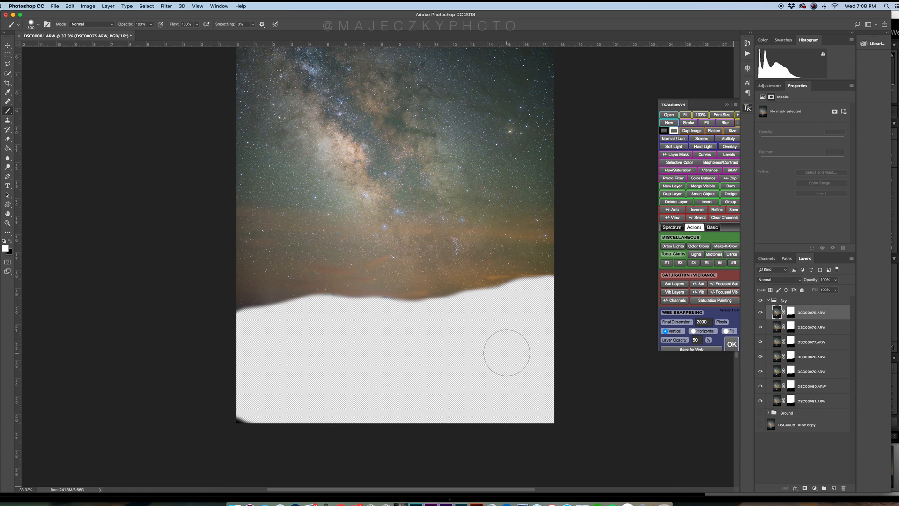
{"action": "mouse_move", "coordinate": [249, 439]}
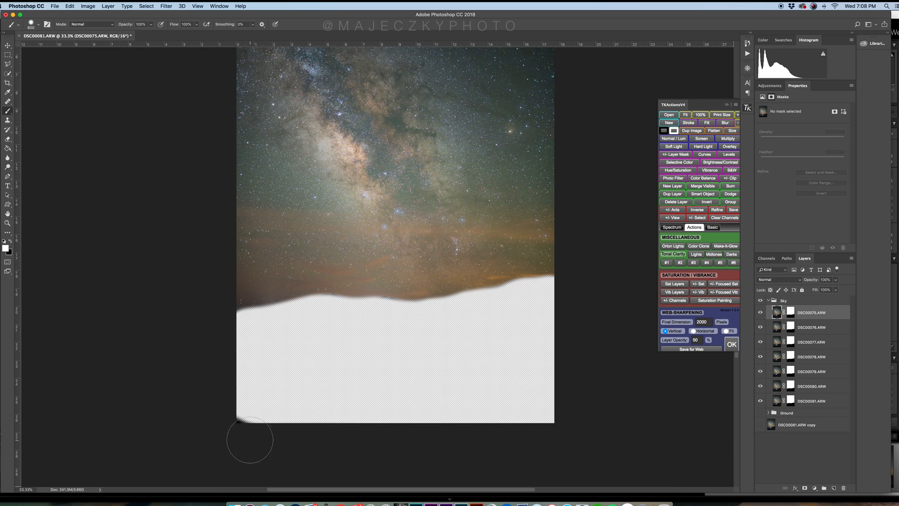
{"action": "mouse_move", "coordinate": [836, 398]}
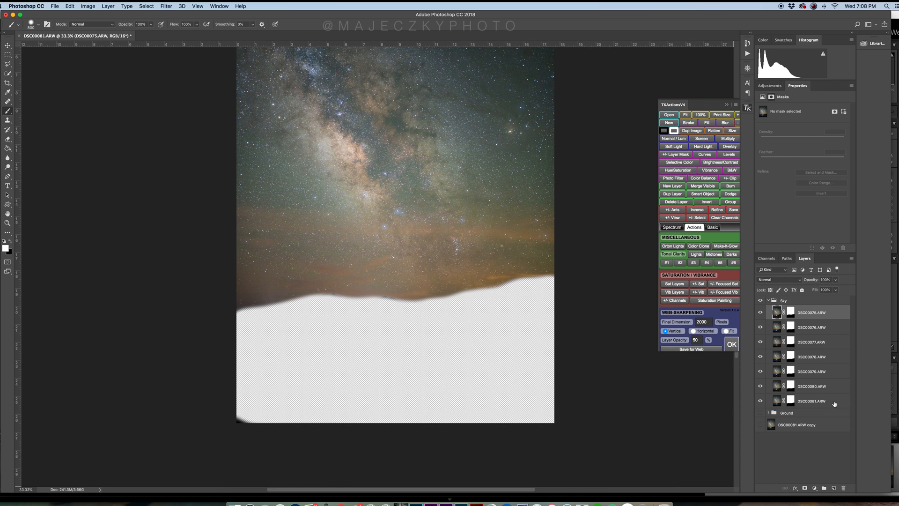
Step: Select all seven sky frames and run Auto-Align Layers with Auto projection
{"action": "left_click", "coordinate": [811, 400]}
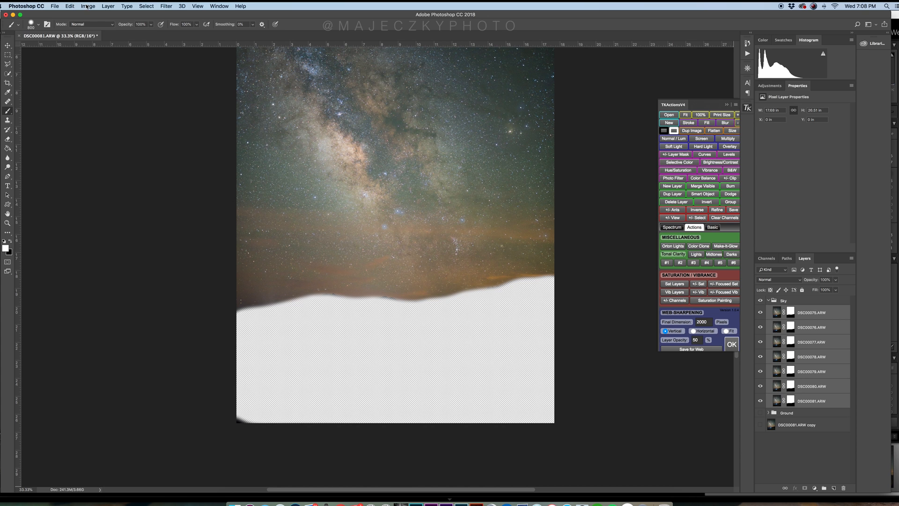
{"action": "left_click", "coordinate": [88, 6]}
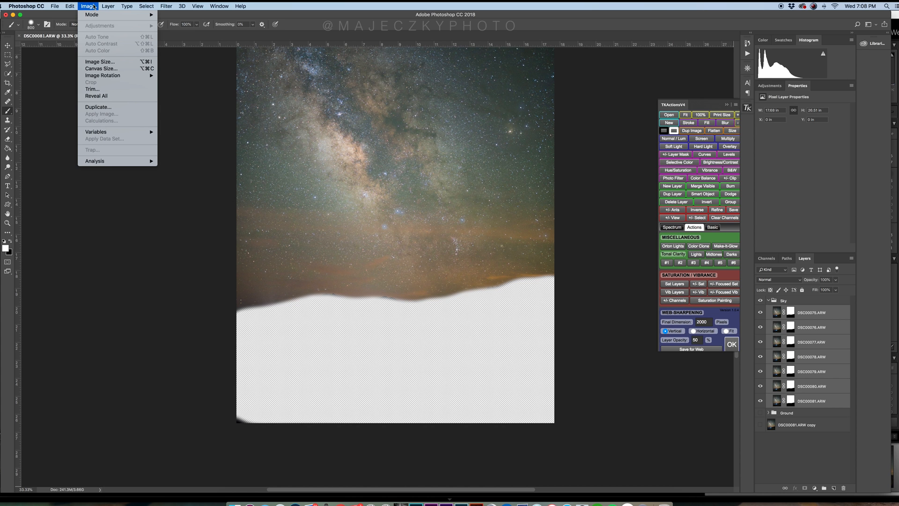
{"action": "left_click", "coordinate": [108, 6]}
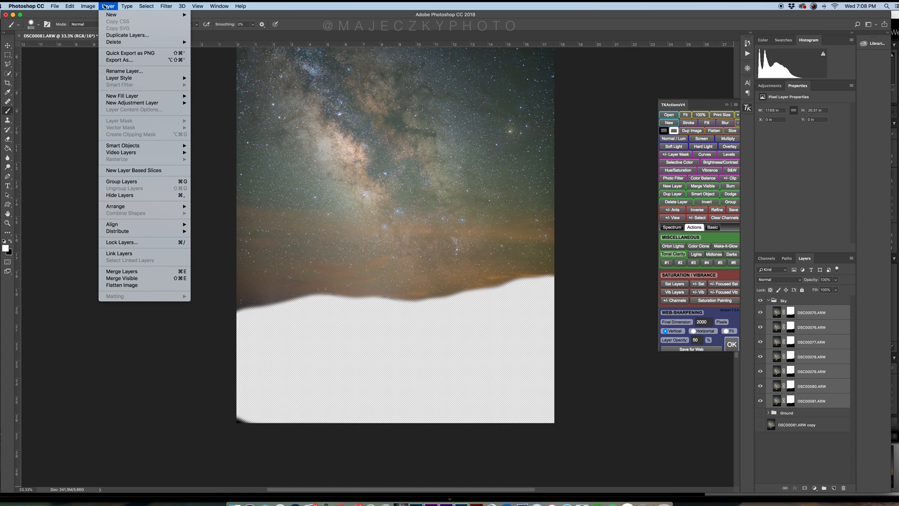
{"action": "left_click", "coordinate": [127, 6]}
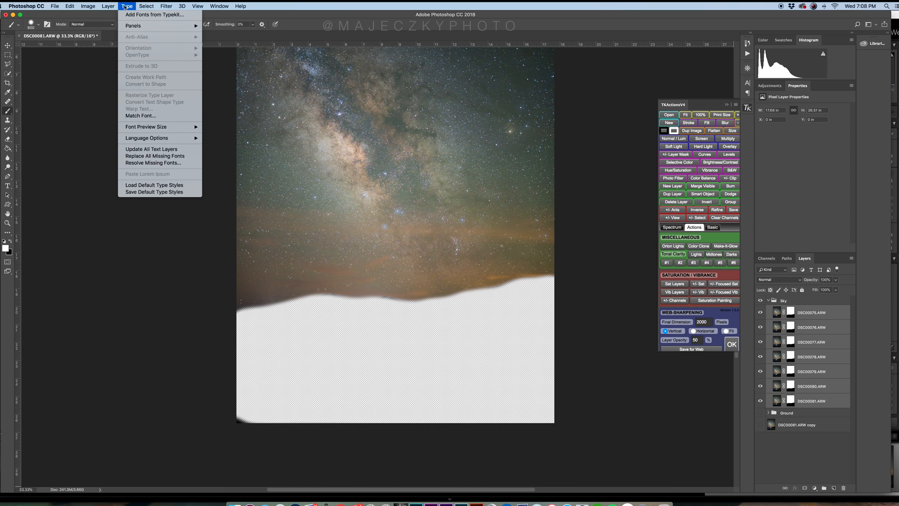
{"action": "left_click", "coordinate": [69, 5]}
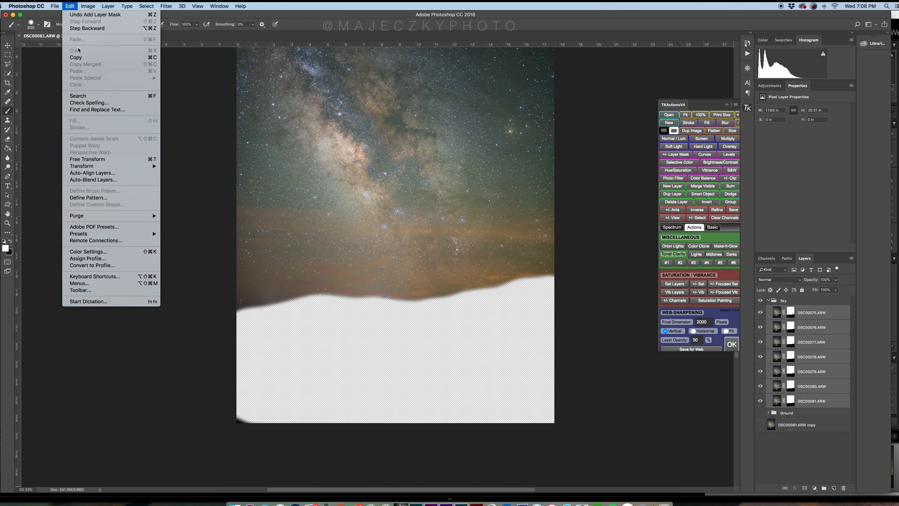
{"action": "mouse_move", "coordinate": [91, 173]}
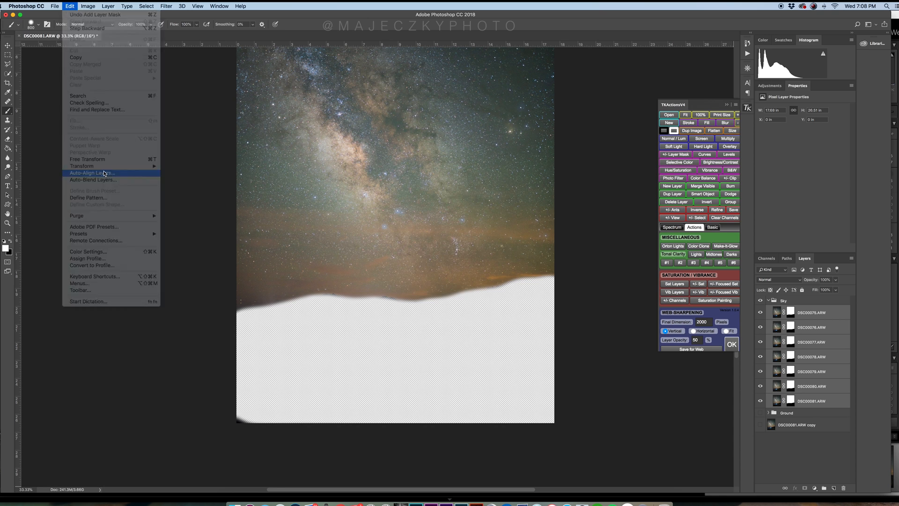
{"action": "left_click", "coordinate": [92, 173]}
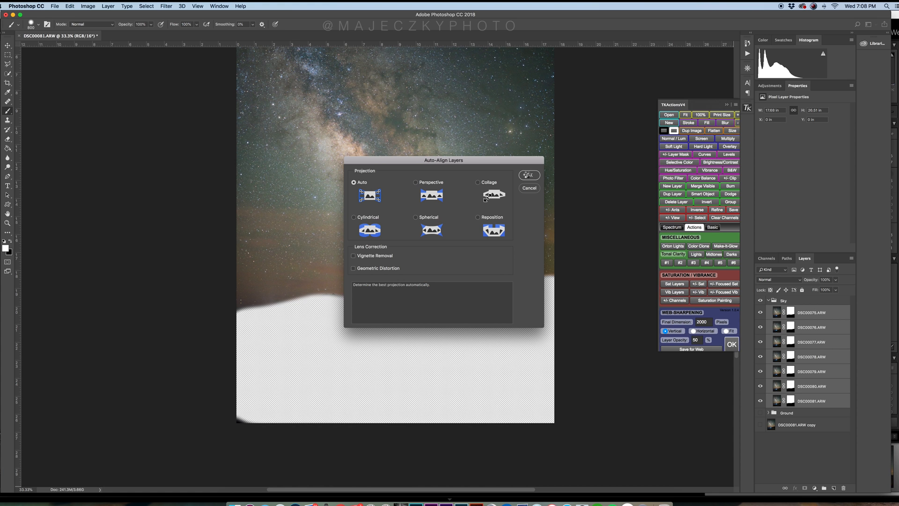
{"action": "left_click", "coordinate": [528, 174]}
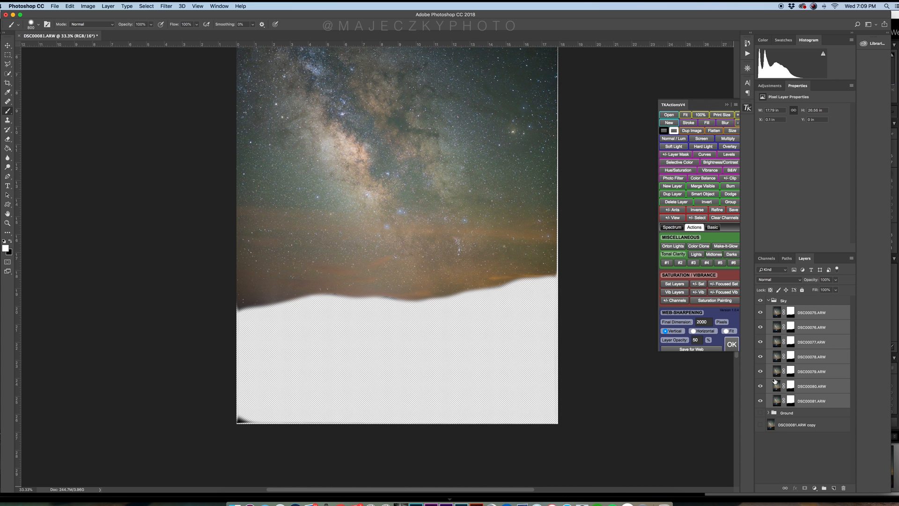
{"action": "left_click", "coordinate": [784, 300]}
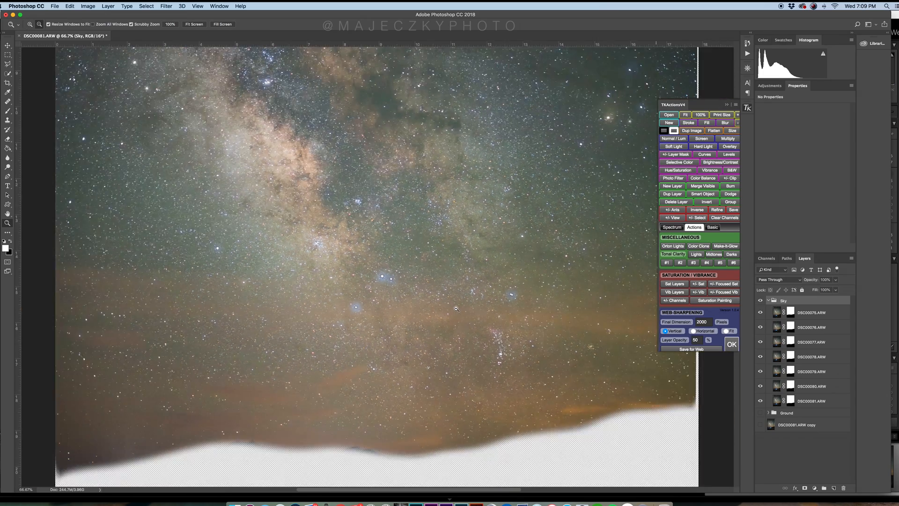
Step: Delete the mask from DSC00076.ARW without applying it, then expand the Sky group
{"action": "left_click", "coordinate": [810, 311]}
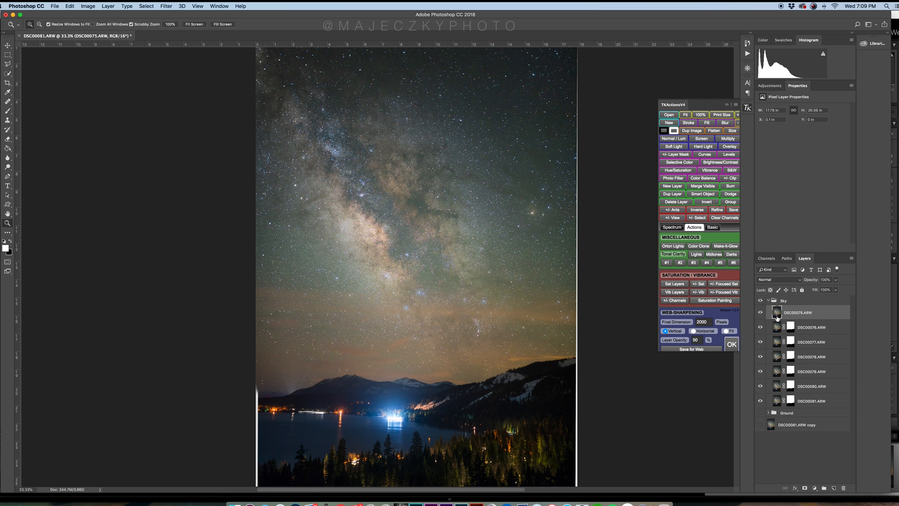
{"action": "left_click", "coordinate": [790, 326]}
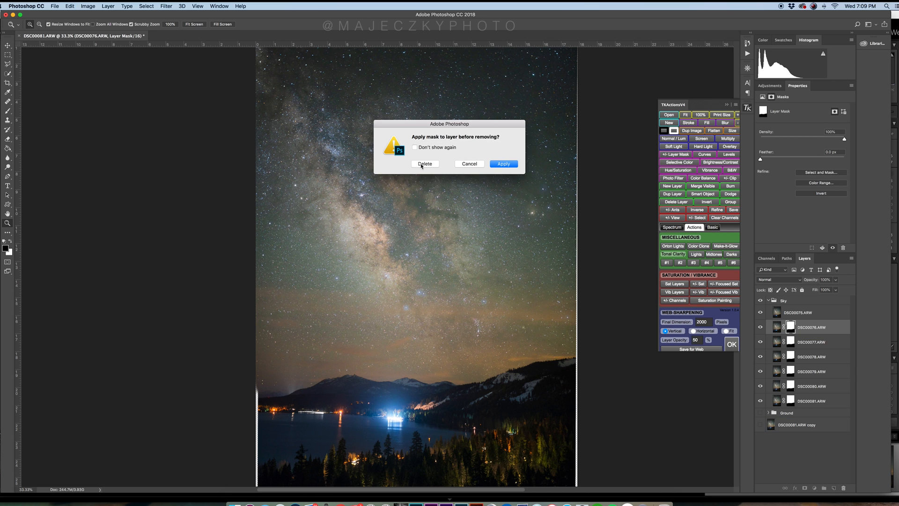
{"action": "left_click", "coordinate": [424, 163]}
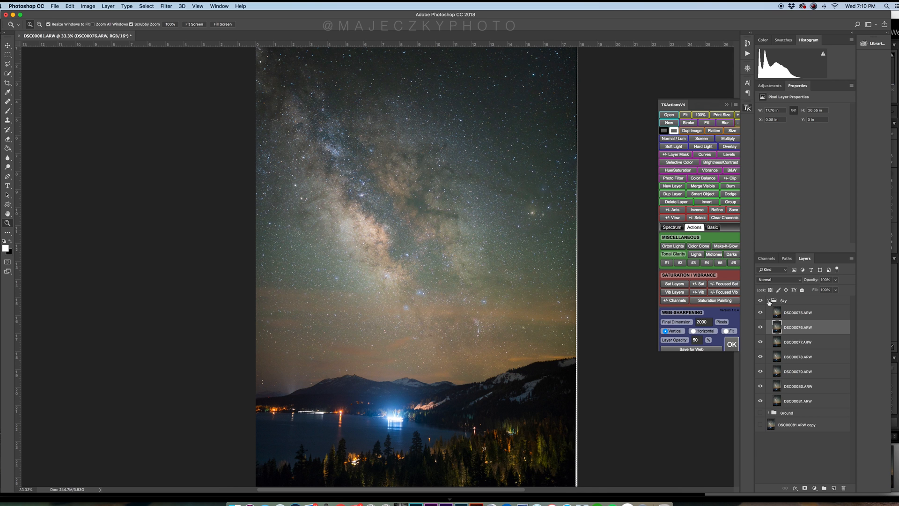
{"action": "left_click", "coordinate": [768, 301]}
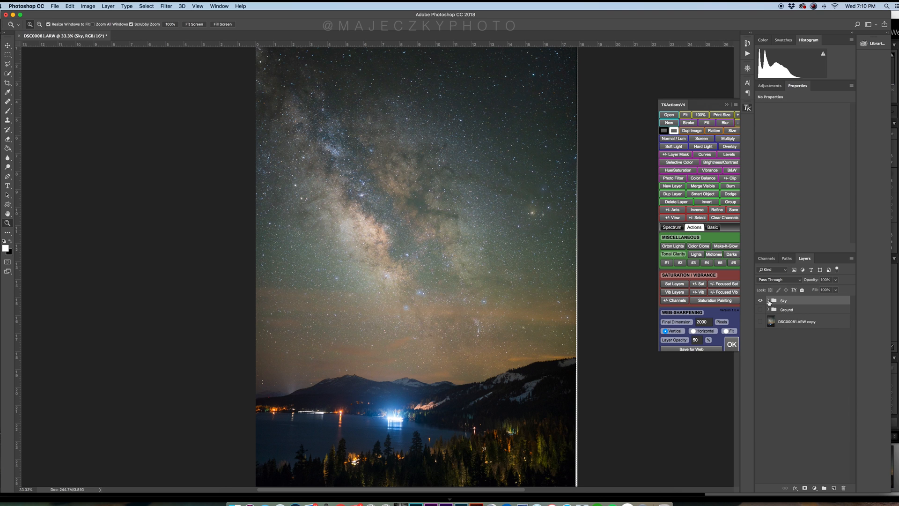
{"action": "left_click", "coordinate": [768, 300]}
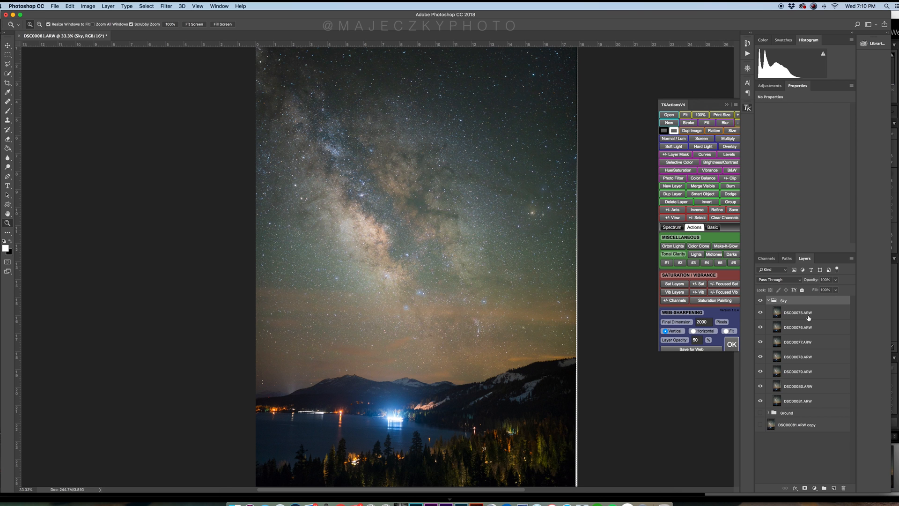
Step: Convert all seven sky layers into one smart object named DSC00075.ARW
{"action": "left_click", "coordinate": [796, 311]}
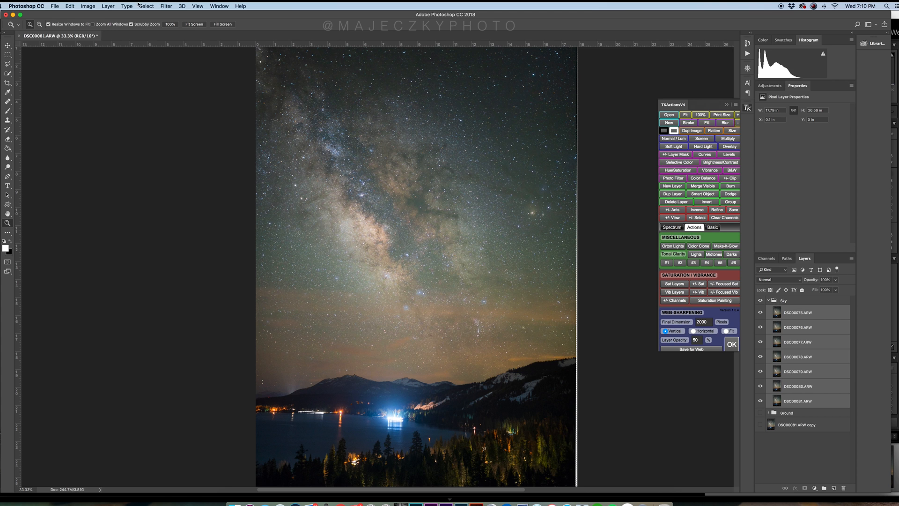
{"action": "left_click", "coordinate": [107, 6]}
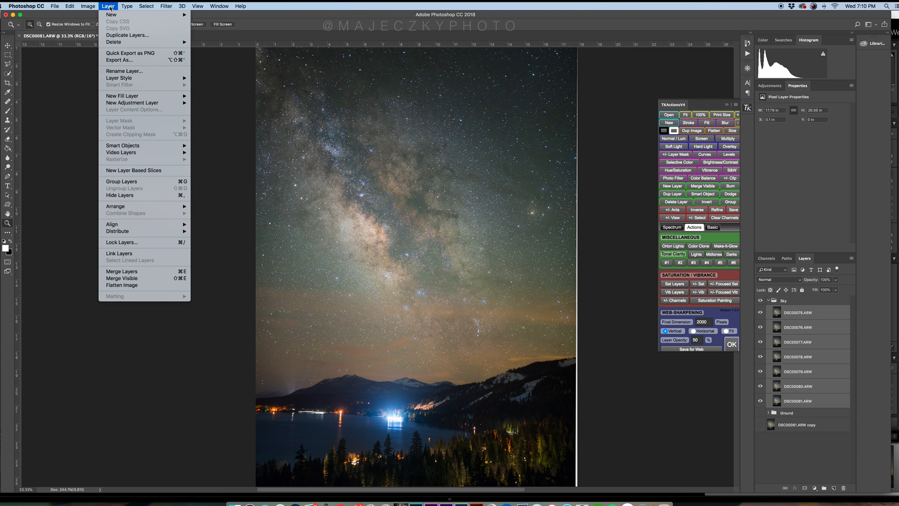
{"action": "mouse_move", "coordinate": [123, 145]}
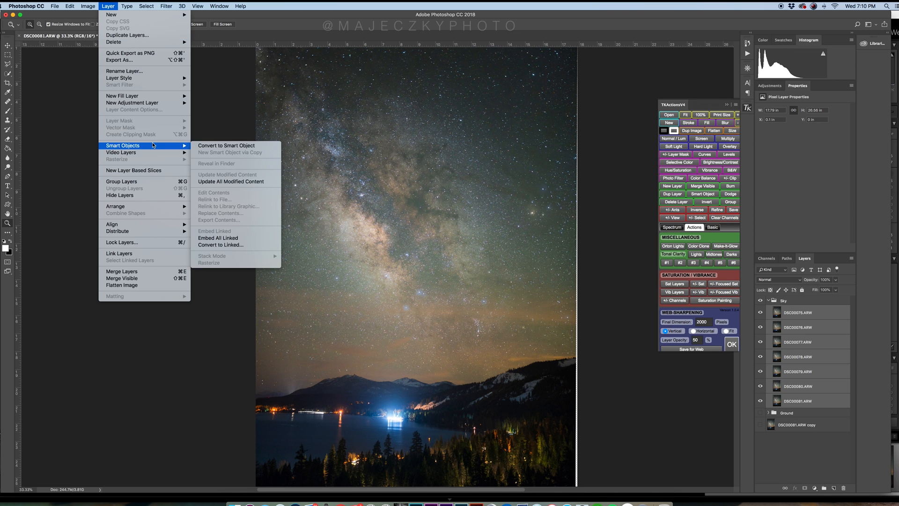
{"action": "mouse_move", "coordinate": [177, 148]}
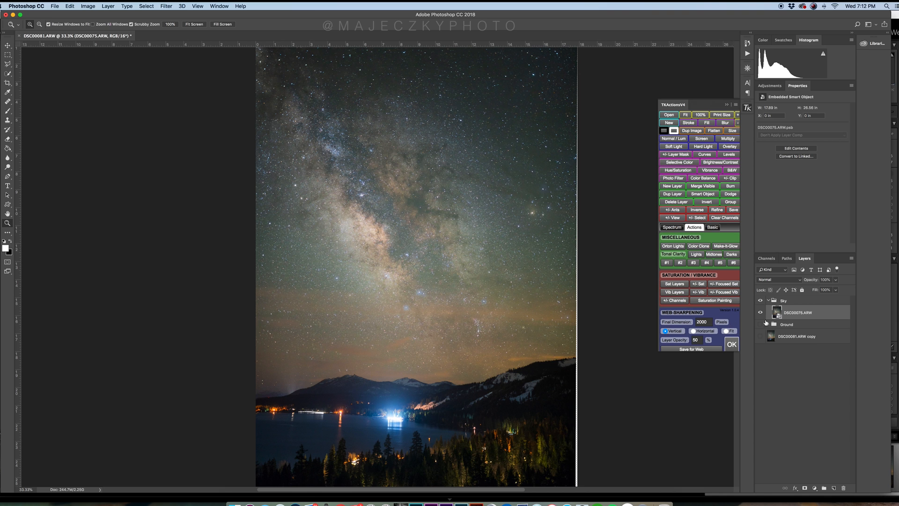
{"action": "left_click", "coordinate": [760, 324]}
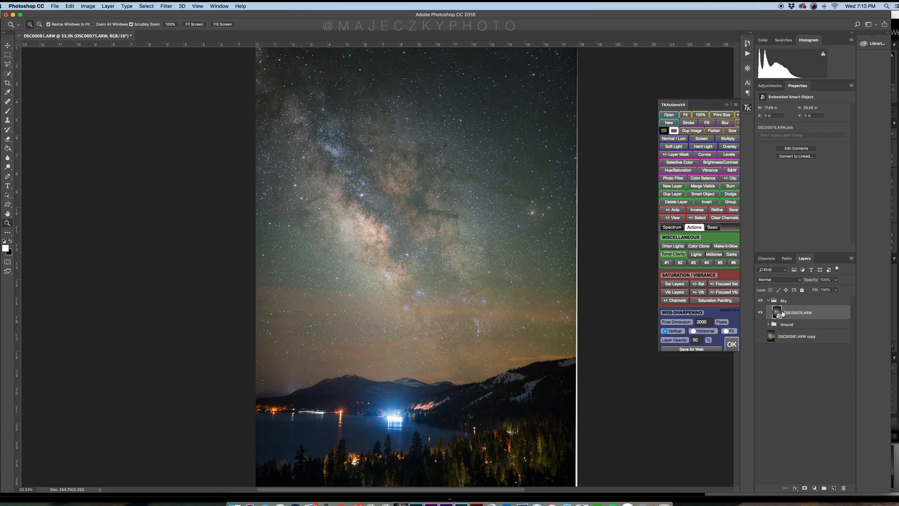
{"action": "mouse_move", "coordinate": [802, 317]}
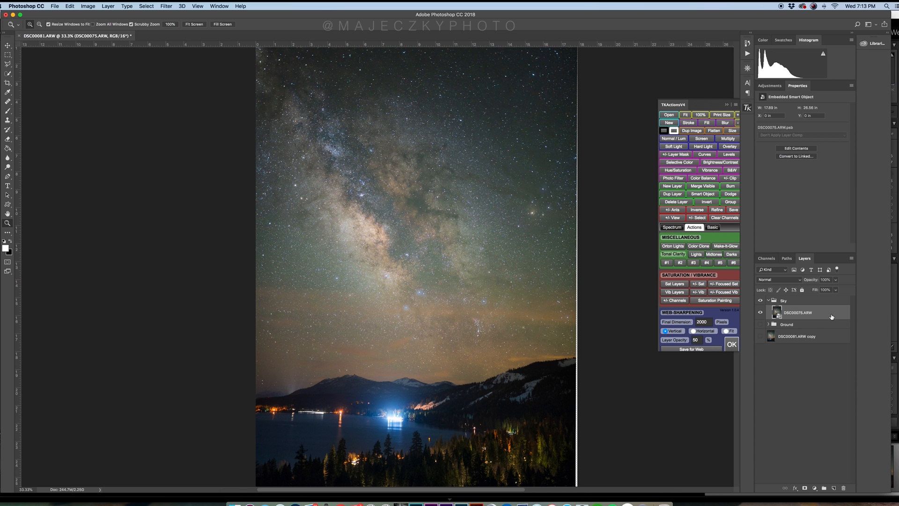
{"action": "mouse_move", "coordinate": [805, 315]}
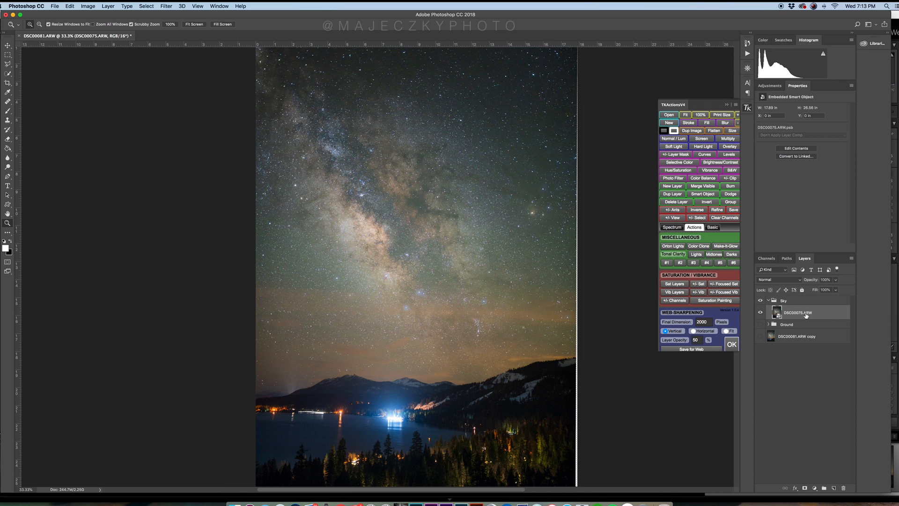
Step: Set the sky smart object's stack mode to Median
{"action": "left_click", "coordinate": [108, 5]}
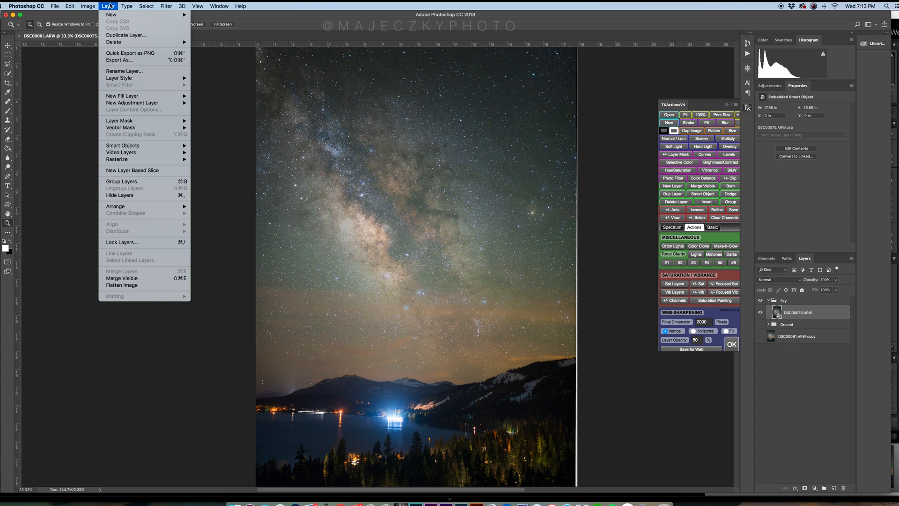
{"action": "mouse_move", "coordinate": [122, 145]}
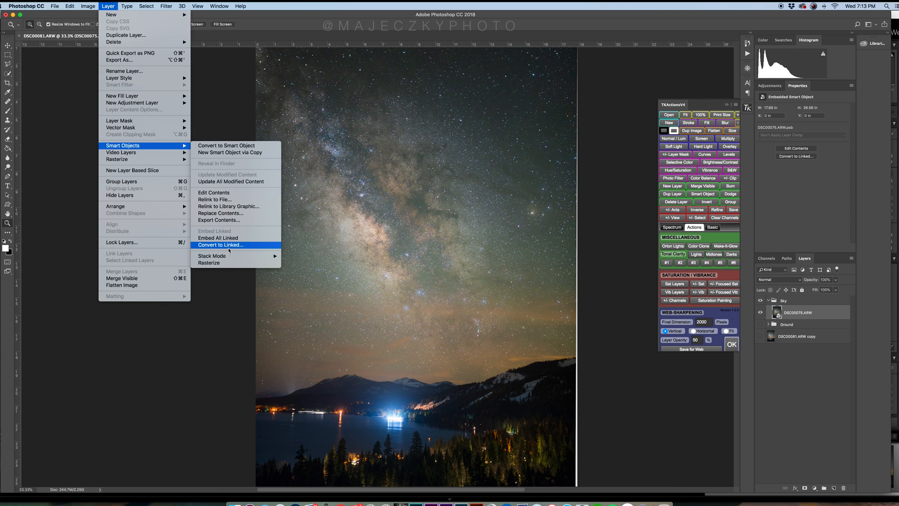
{"action": "mouse_move", "coordinate": [212, 255]}
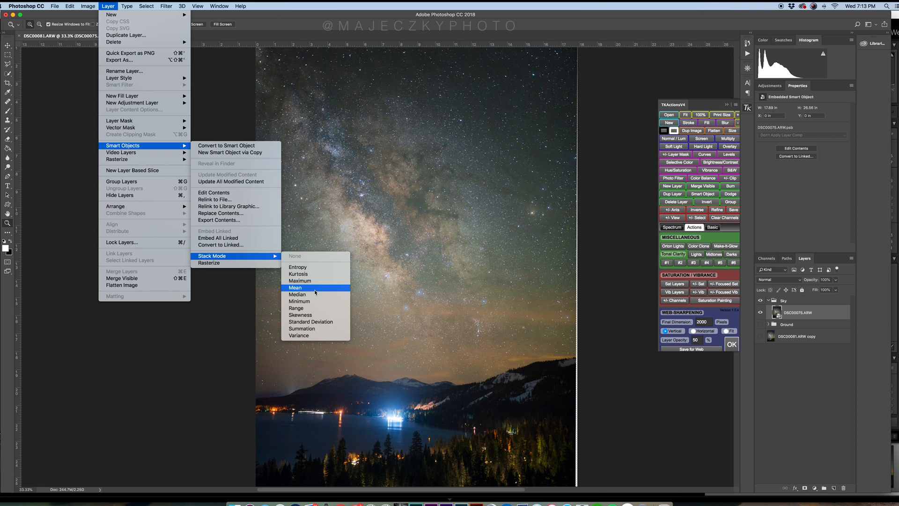
{"action": "left_click", "coordinate": [296, 287]}
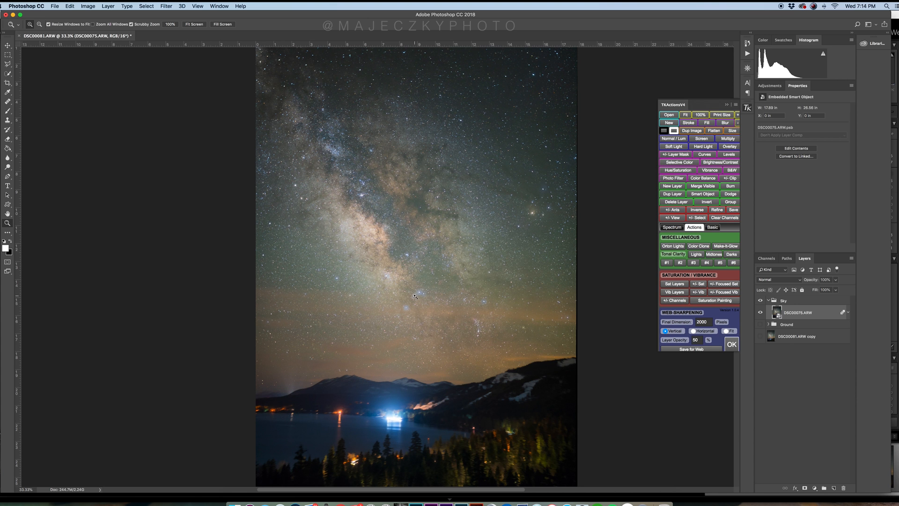
{"action": "mouse_move", "coordinate": [482, 419]}
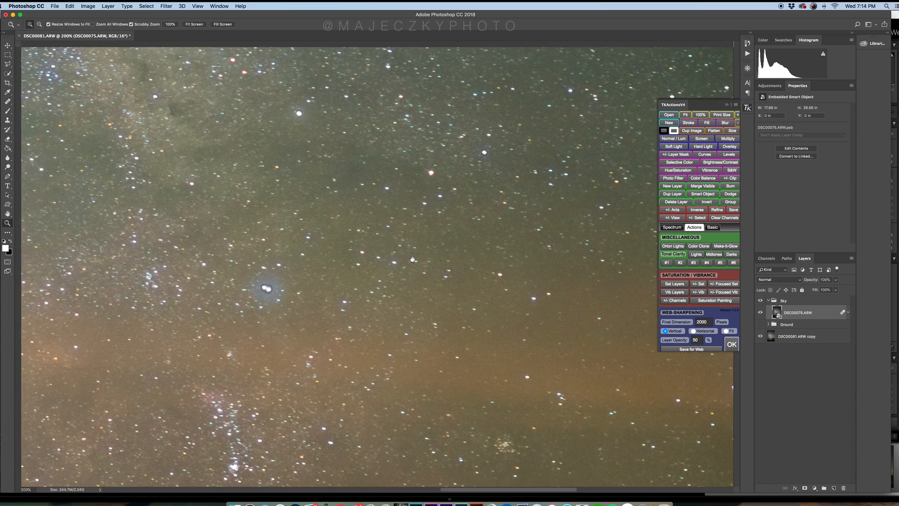
Step: Toggle the stacked sky on and off to compare, then collapse and hide the Sky group
{"action": "left_click", "coordinate": [760, 313]}
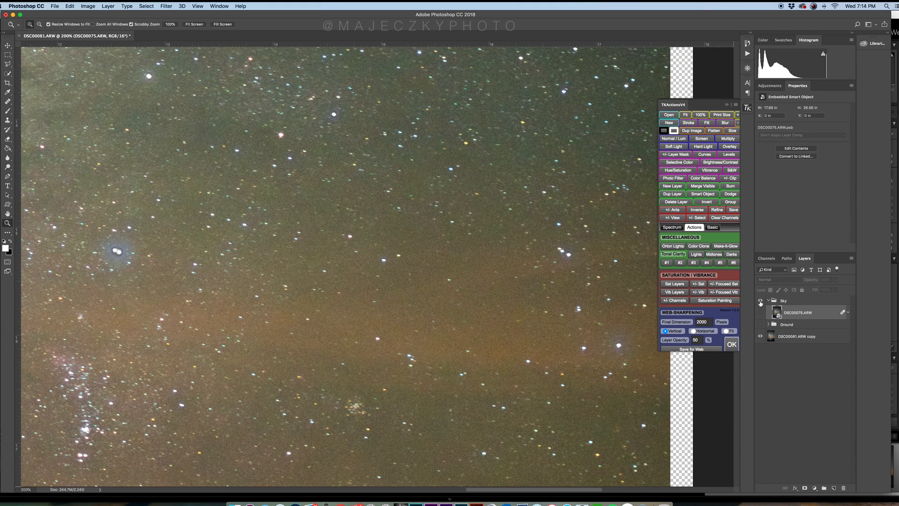
{"action": "left_click", "coordinate": [761, 312]}
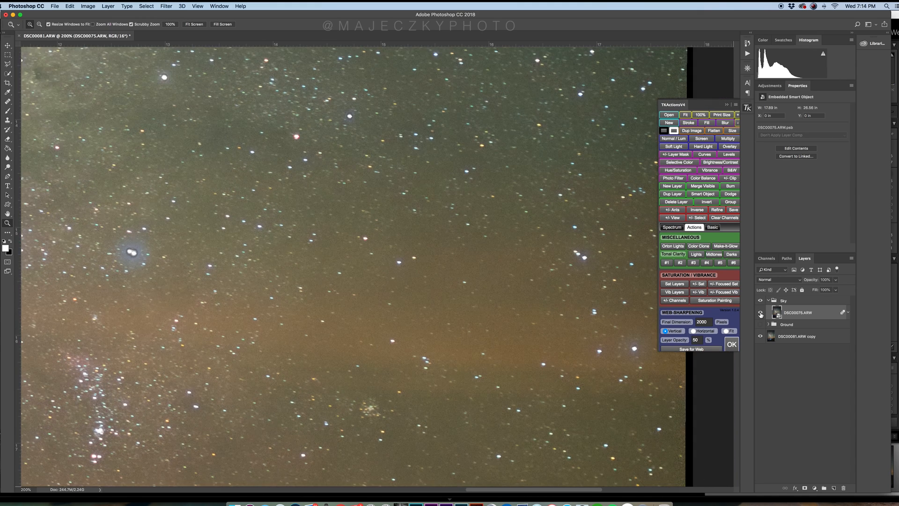
{"action": "left_click", "coordinate": [760, 312]}
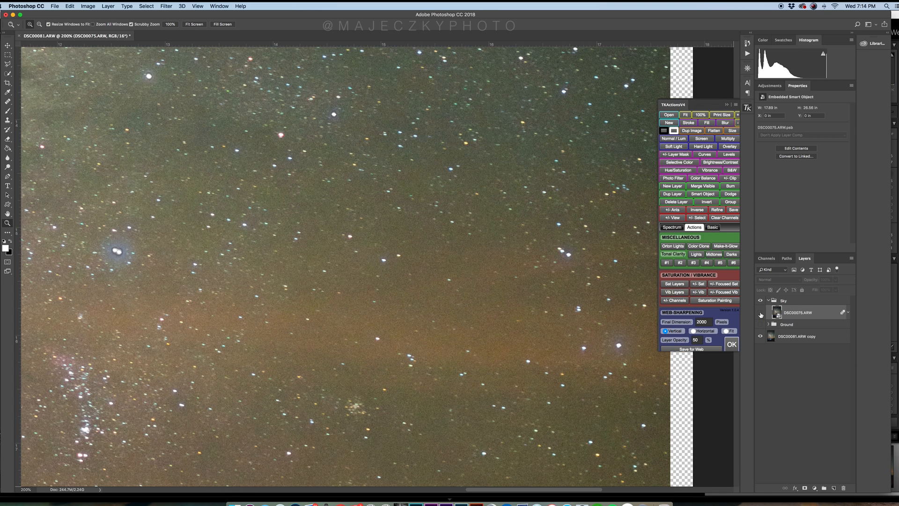
{"action": "left_click", "coordinate": [760, 312]}
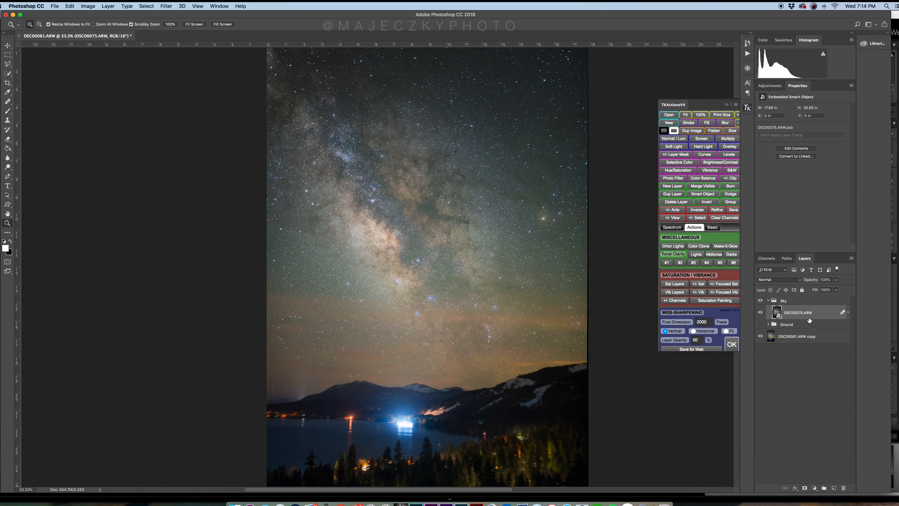
{"action": "left_click", "coordinate": [760, 312]}
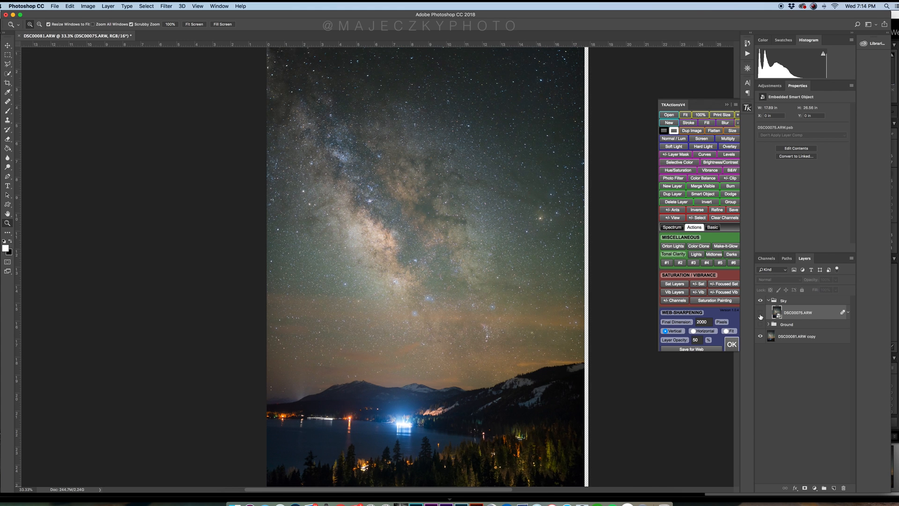
{"action": "left_click", "coordinate": [769, 300]}
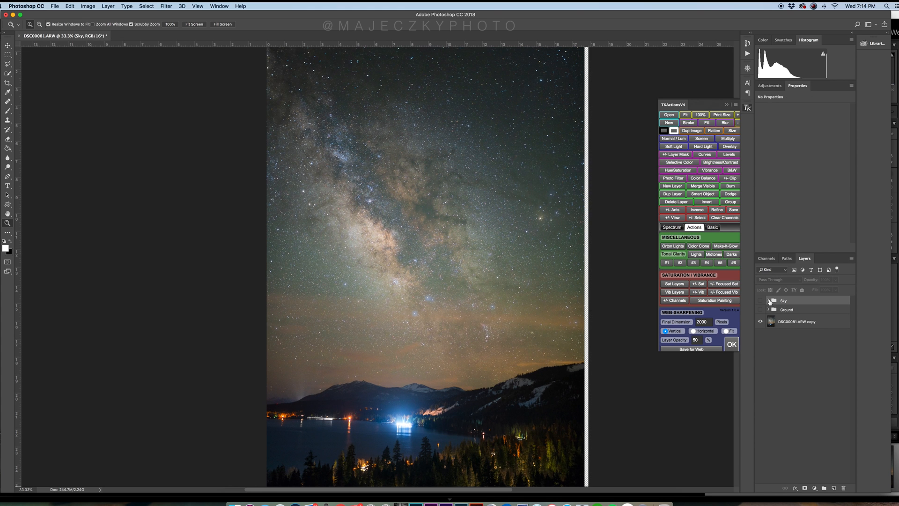
{"action": "left_click", "coordinate": [760, 310]}
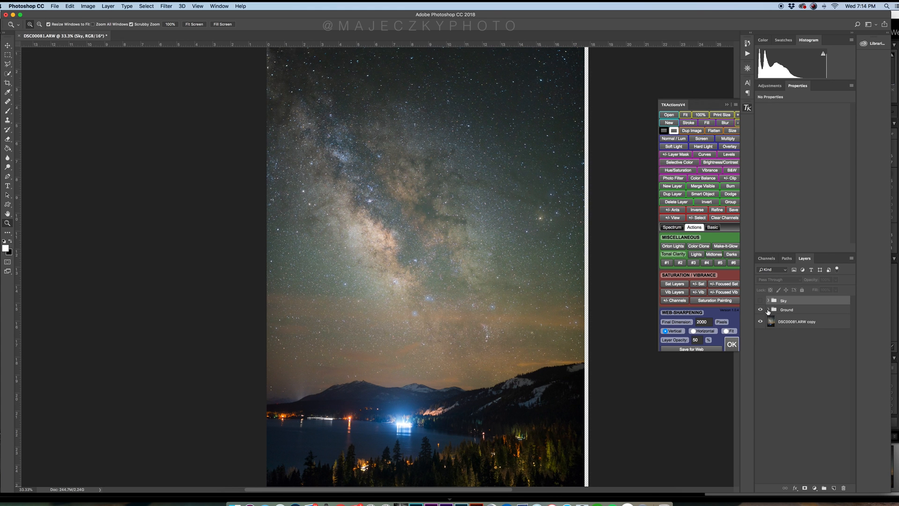
Step: Merge the Ground group's seven exposures into one DSC00075.ARW smart object
{"action": "left_click", "coordinate": [768, 309]}
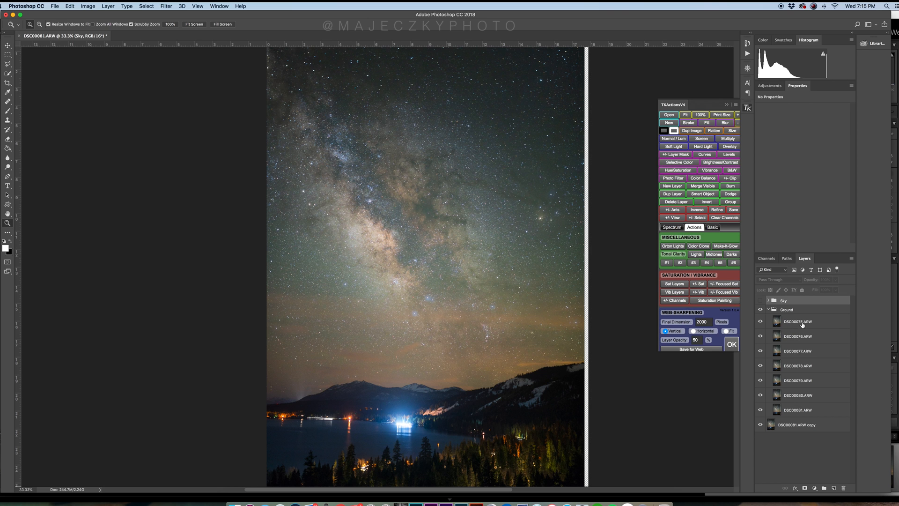
{"action": "left_click", "coordinate": [797, 321]}
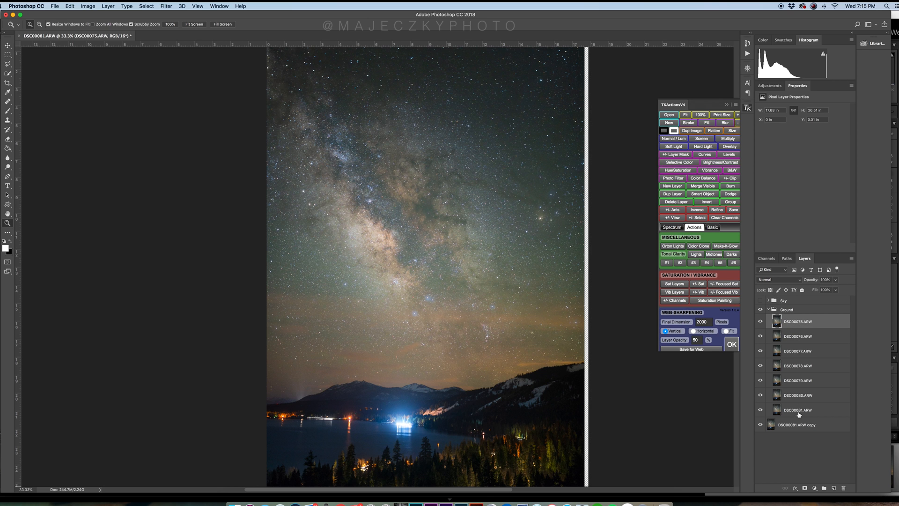
{"action": "right_click", "coordinate": [797, 409]}
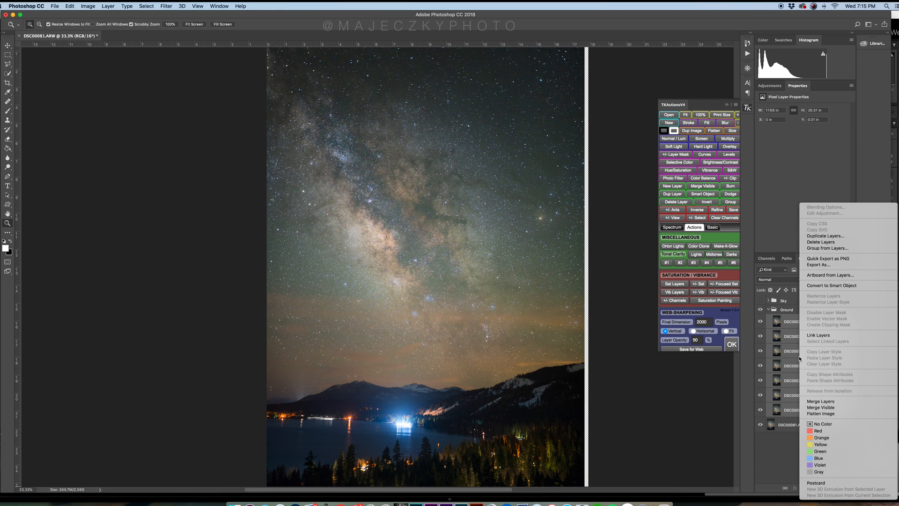
{"action": "mouse_move", "coordinate": [833, 268]}
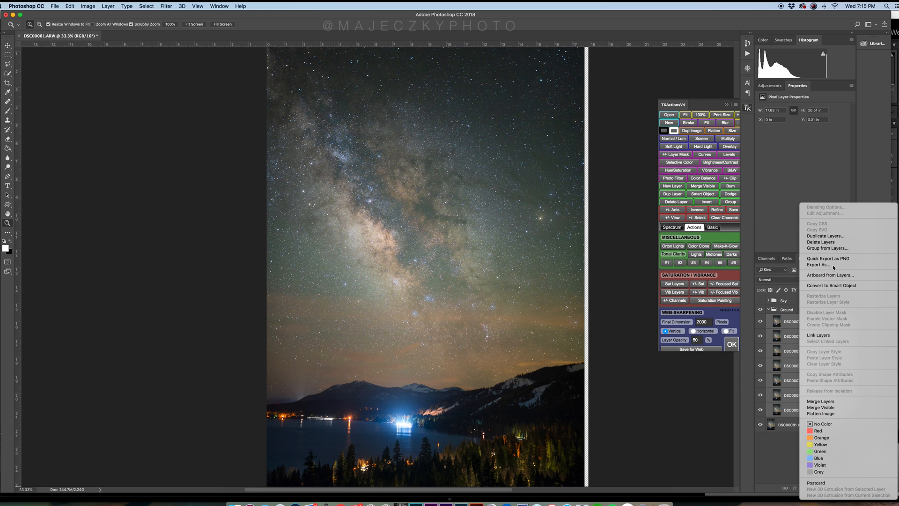
{"action": "mouse_move", "coordinate": [838, 400]}
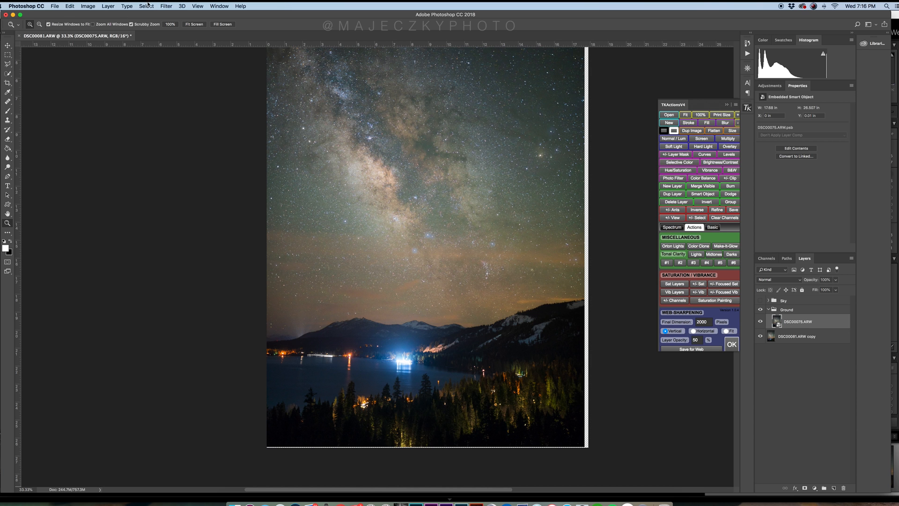
{"action": "left_click", "coordinate": [108, 6]}
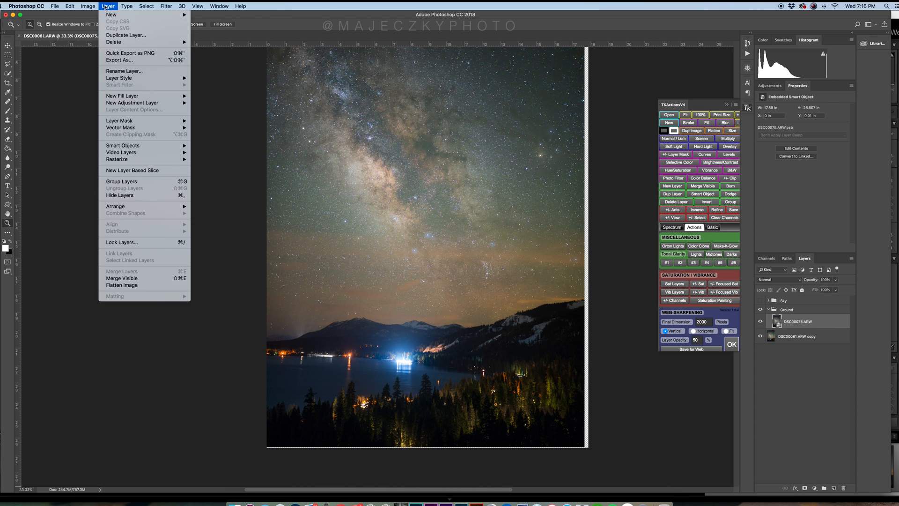
{"action": "mouse_move", "coordinate": [123, 145]}
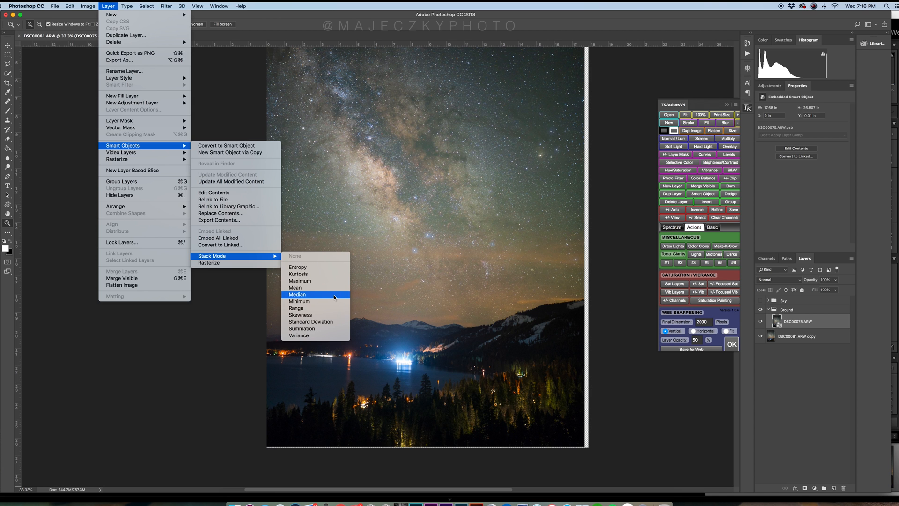
Step: Apply Median stack mode to the ground smart object to reduce lake and mountain noise
{"action": "left_click", "coordinate": [297, 294]}
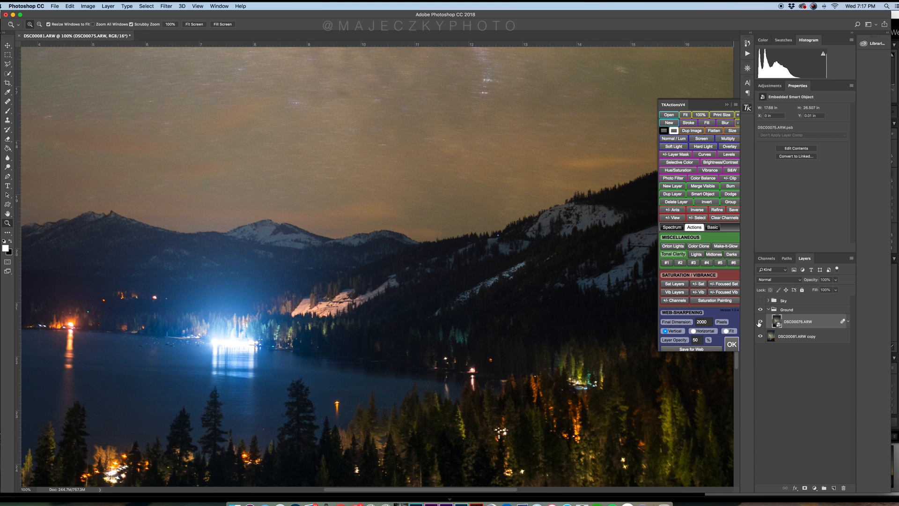
{"action": "left_click", "coordinate": [759, 322]}
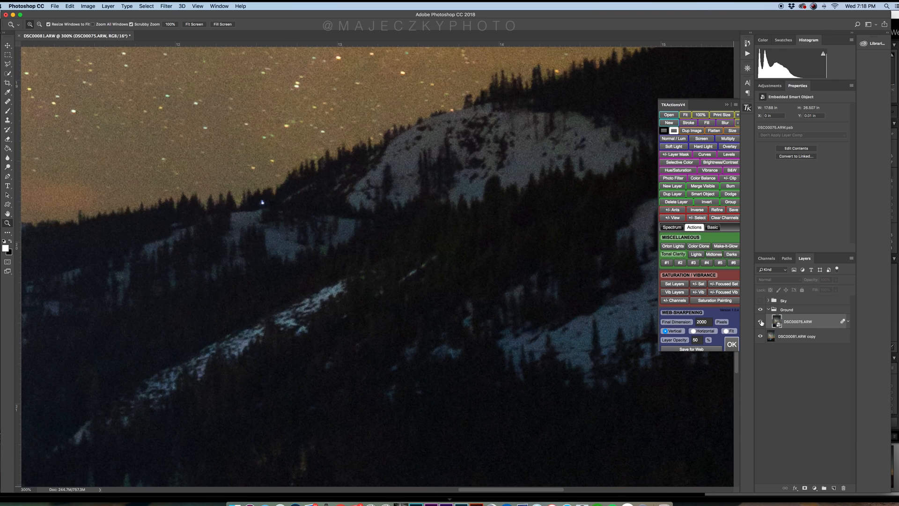
{"action": "left_click", "coordinate": [761, 321]}
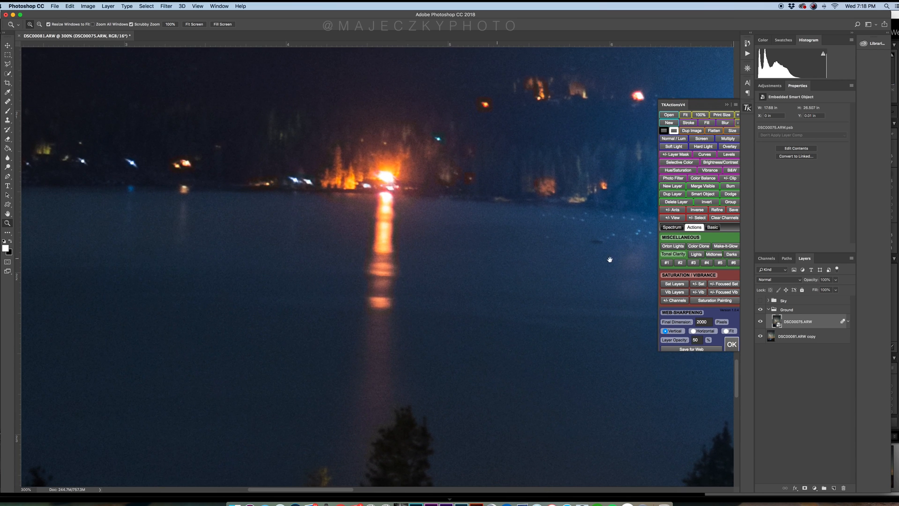
{"action": "left_click", "coordinate": [760, 321]}
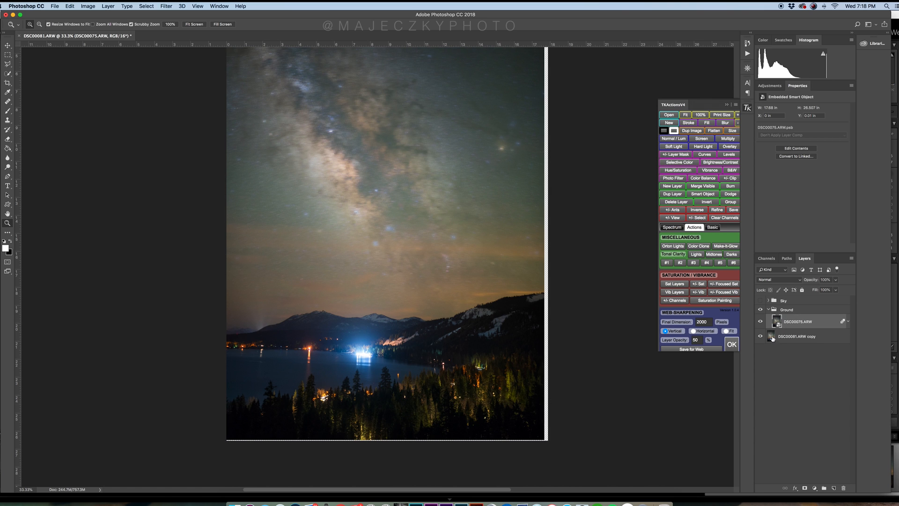
Step: Make the Sky group visible, select it, and add a white layer mask
{"action": "left_click", "coordinate": [761, 301]}
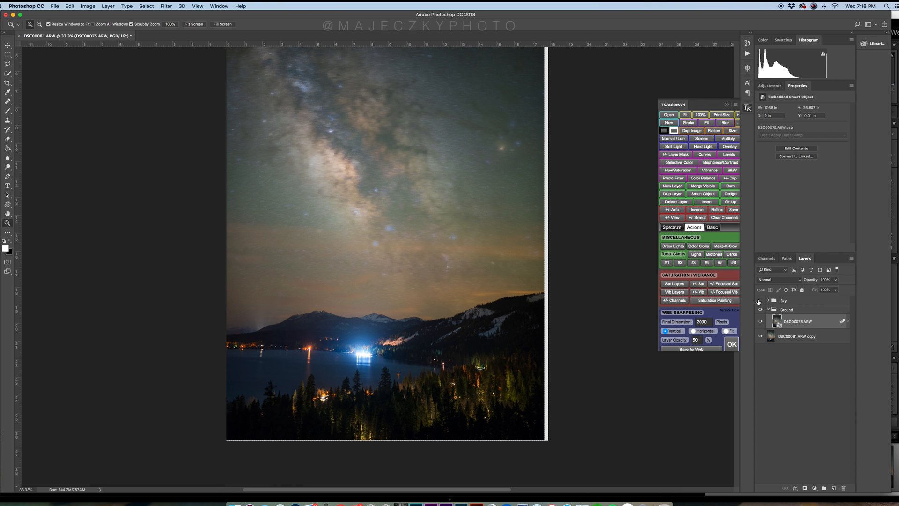
{"action": "left_click", "coordinate": [760, 301]}
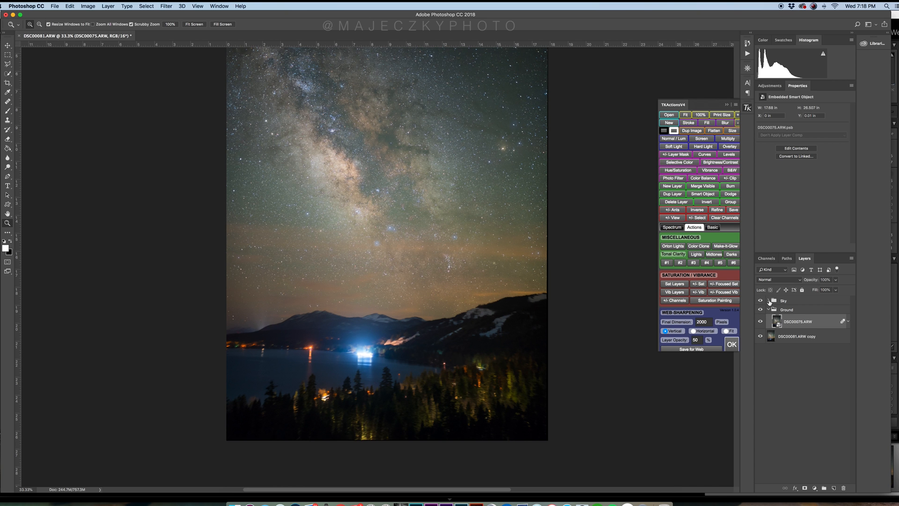
{"action": "left_click", "coordinate": [785, 301]}
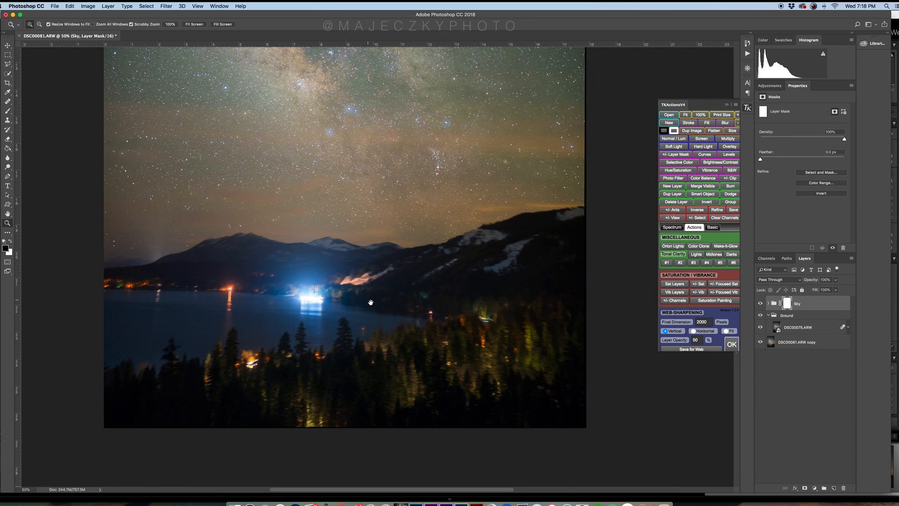
{"action": "left_click", "coordinate": [8, 104]}
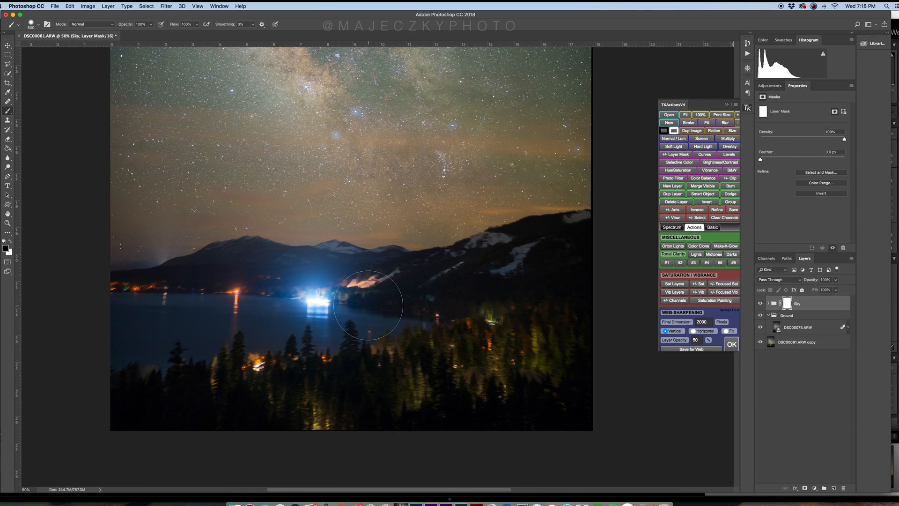
{"action": "mouse_move", "coordinate": [274, 228]}
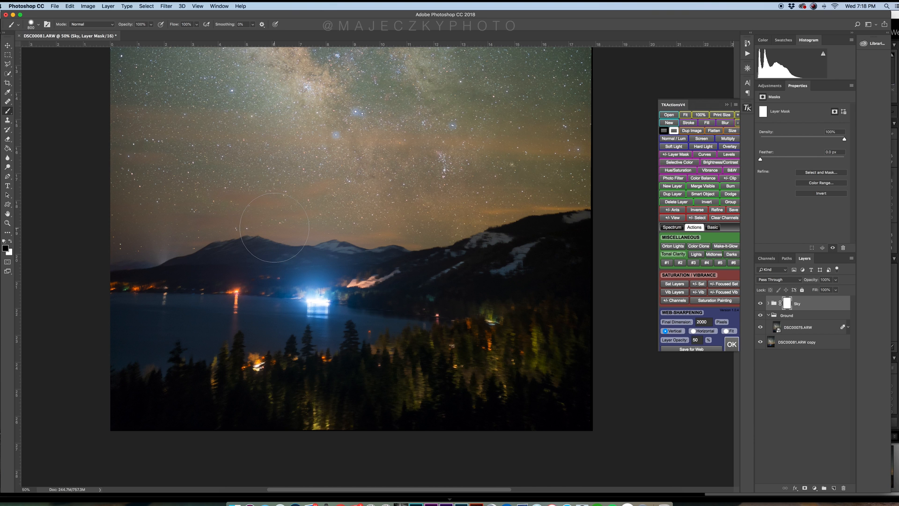
{"action": "mouse_move", "coordinate": [319, 266]}
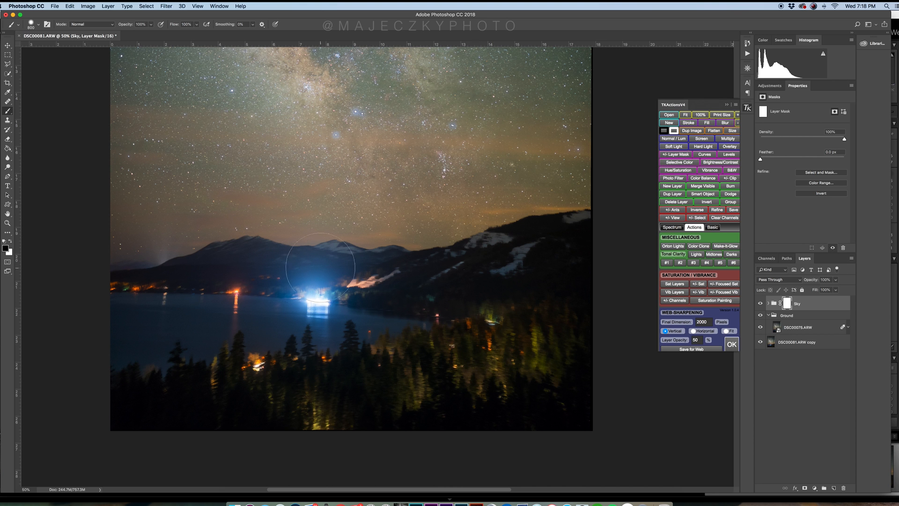
{"action": "mouse_move", "coordinate": [390, 292]}
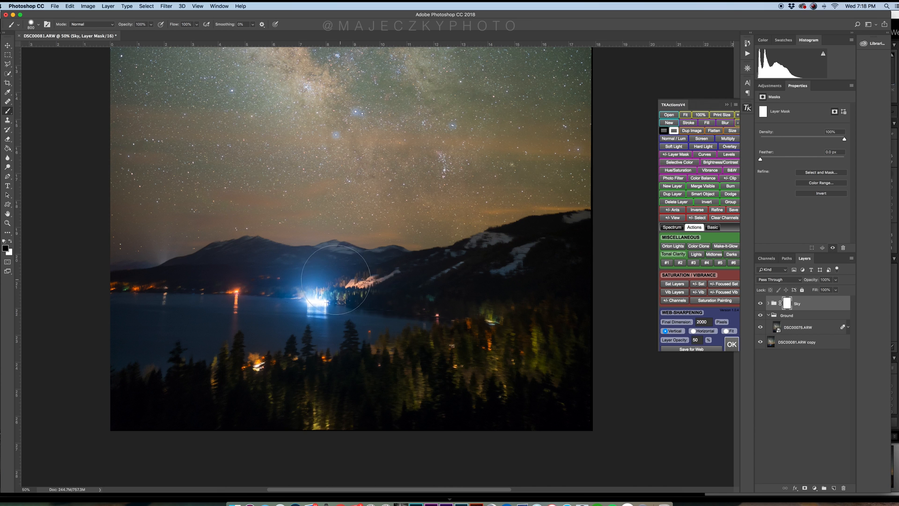
{"action": "mouse_move", "coordinate": [278, 271]}
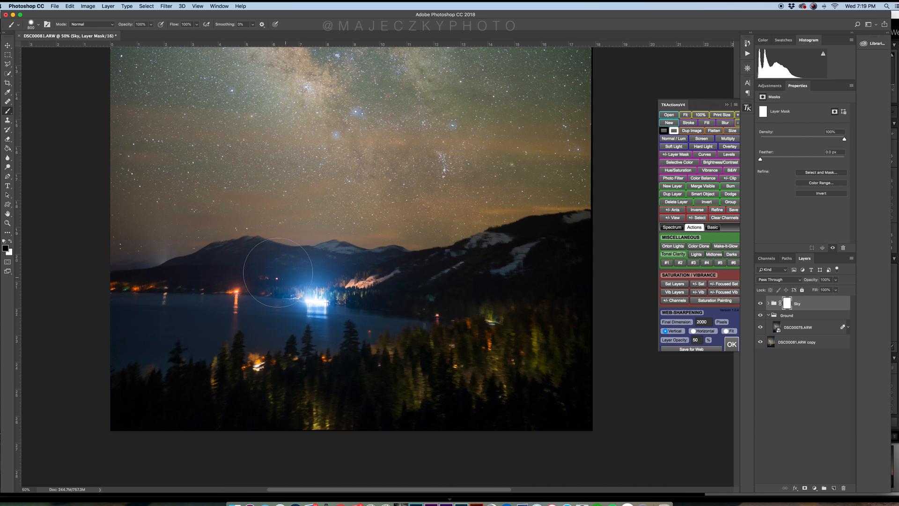
{"action": "mouse_move", "coordinate": [163, 291]}
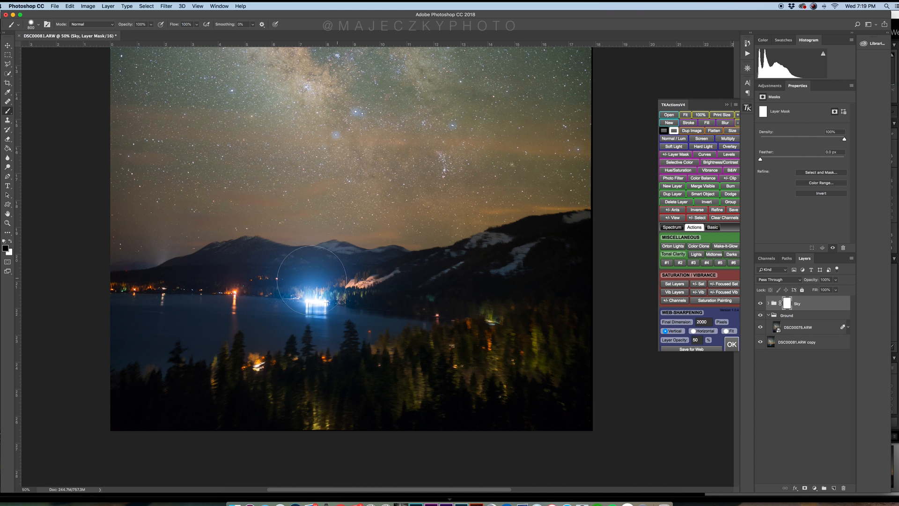
{"action": "mouse_move", "coordinate": [472, 274]}
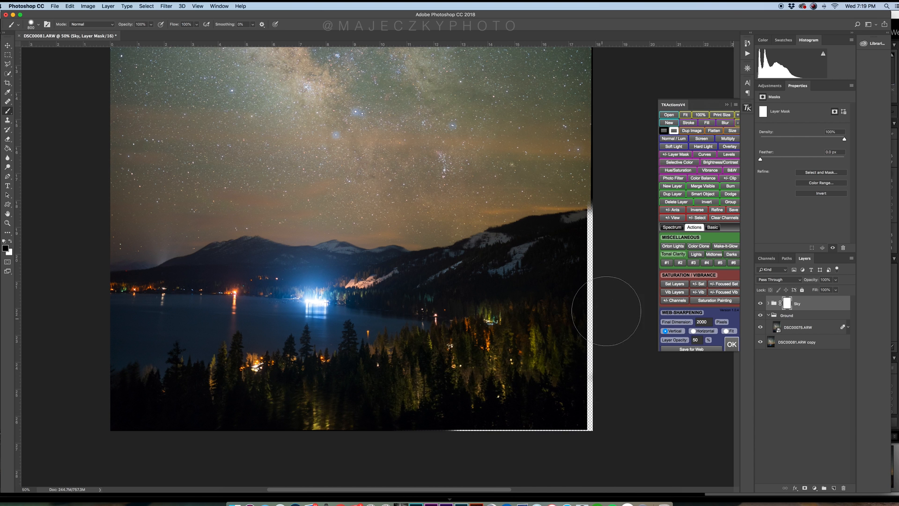
{"action": "mouse_move", "coordinate": [133, 321]}
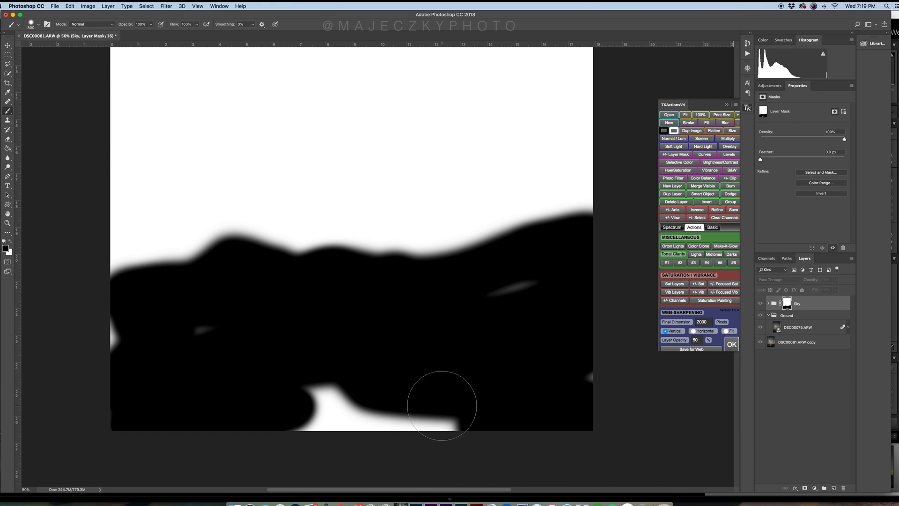
{"action": "mouse_move", "coordinate": [252, 384]}
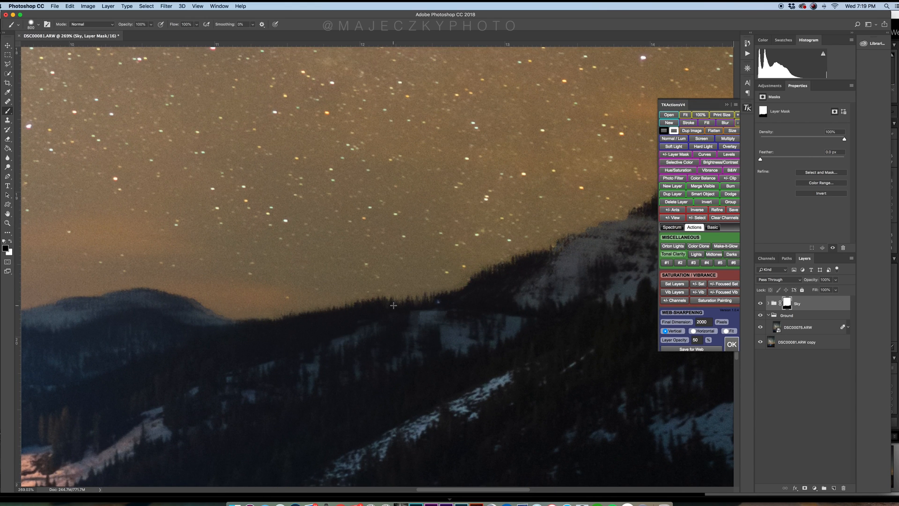
{"action": "mouse_move", "coordinate": [395, 311]}
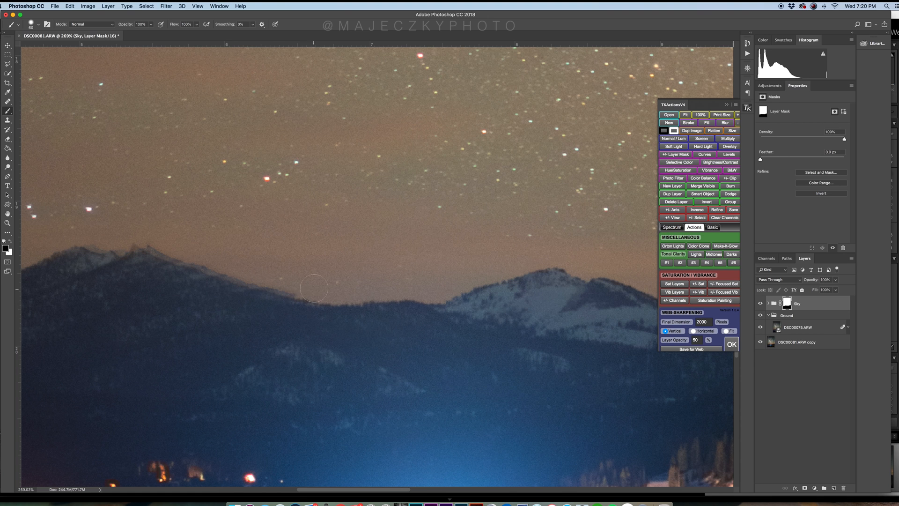
{"action": "mouse_move", "coordinate": [292, 304]}
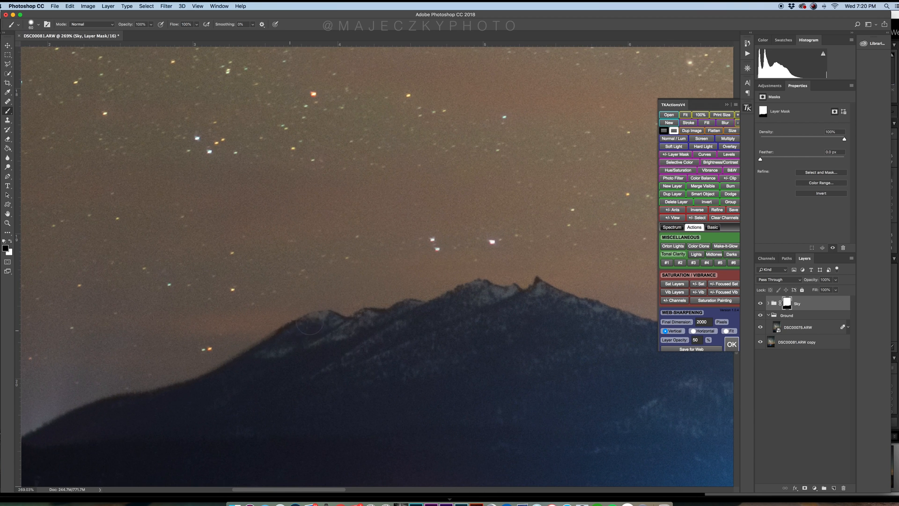
{"action": "mouse_move", "coordinate": [544, 287]}
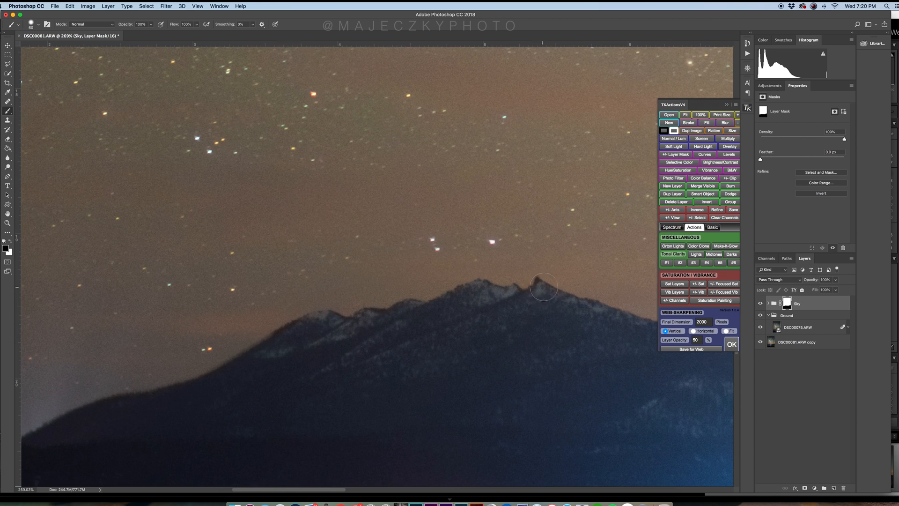
{"action": "mouse_move", "coordinate": [539, 285]}
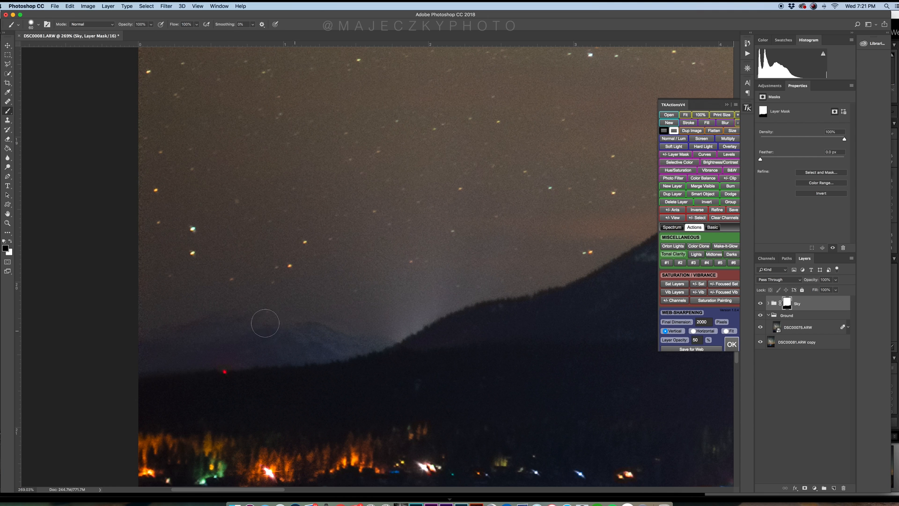
{"action": "mouse_move", "coordinate": [144, 334]}
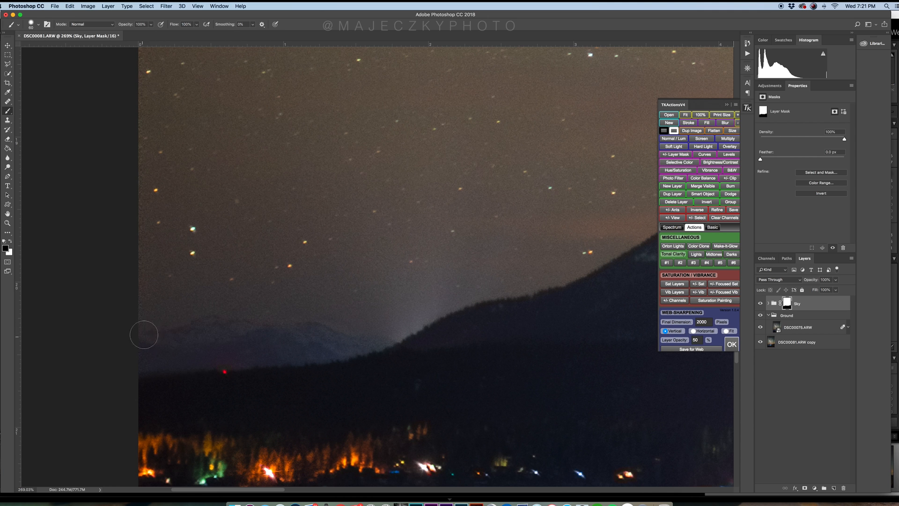
{"action": "mouse_move", "coordinate": [261, 331]}
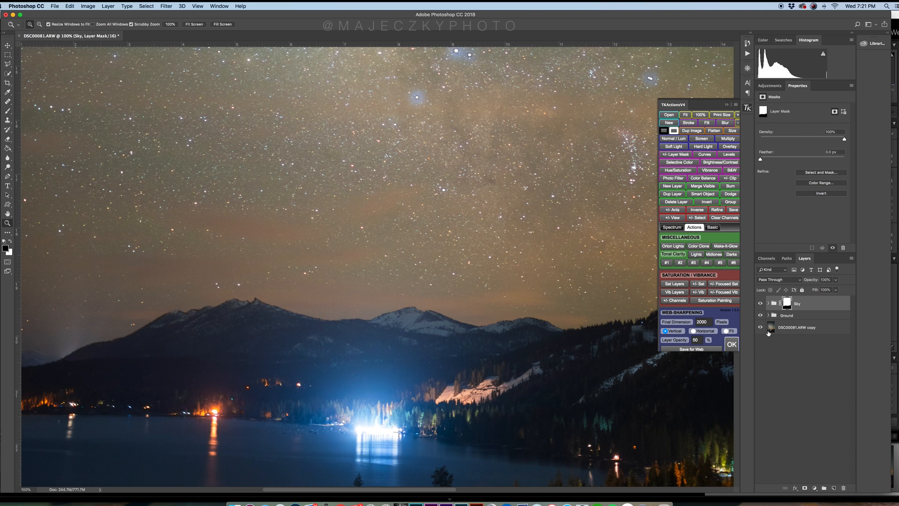
Step: Solo the DSC00081.ARW copy to compare, then restore Sky and Ground visibility
{"action": "left_click", "coordinate": [760, 328]}
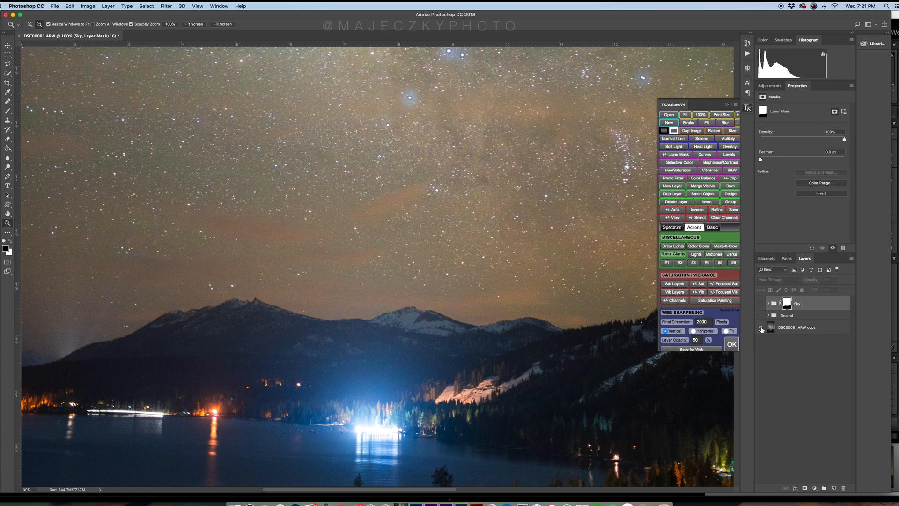
{"action": "left_click", "coordinate": [762, 329]}
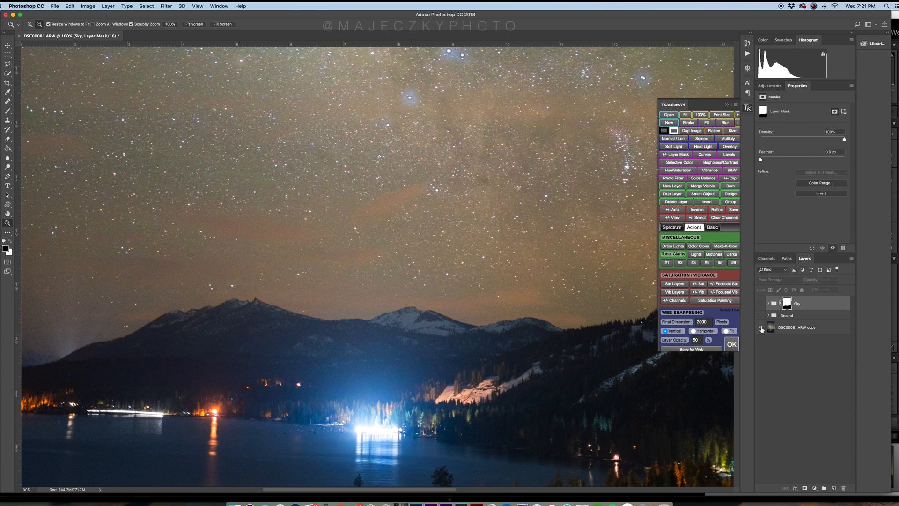
{"action": "left_click", "coordinate": [761, 327]}
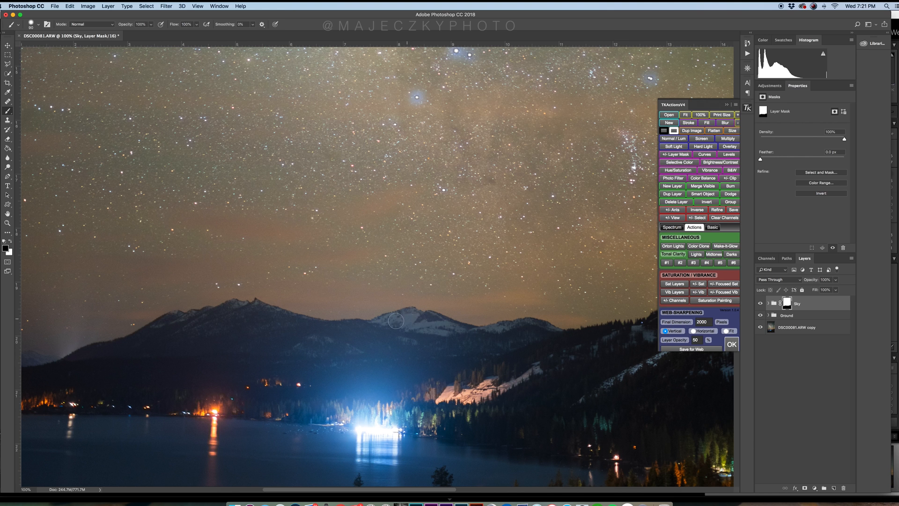
{"action": "mouse_move", "coordinate": [342, 346]}
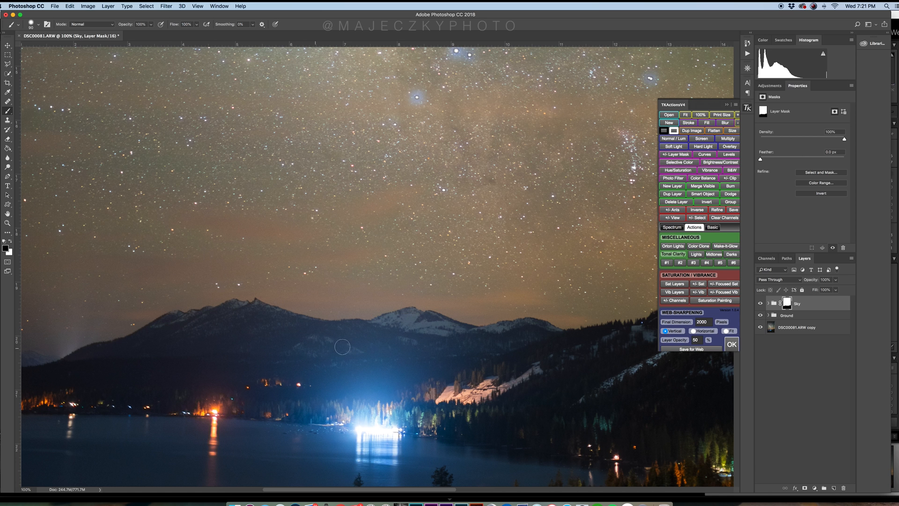
{"action": "mouse_move", "coordinate": [548, 362]}
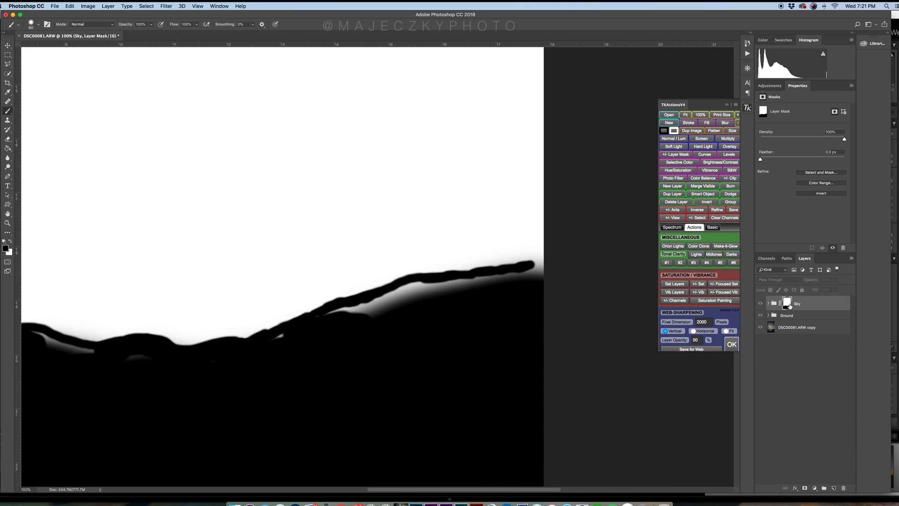
{"action": "mouse_move", "coordinate": [536, 268]}
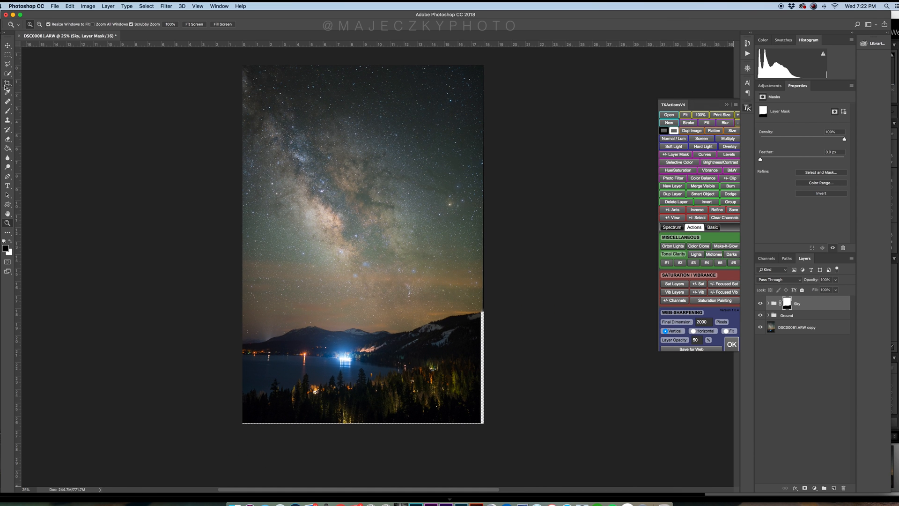
Step: Start cropping the transparent strips from the composite's edges with the Crop tool
{"action": "left_click", "coordinate": [8, 84]}
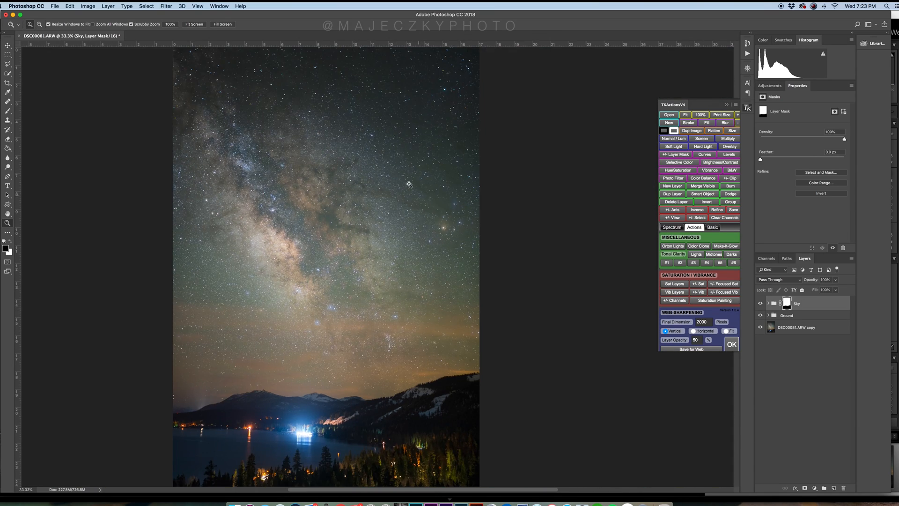
{"action": "mouse_move", "coordinate": [326, 310]}
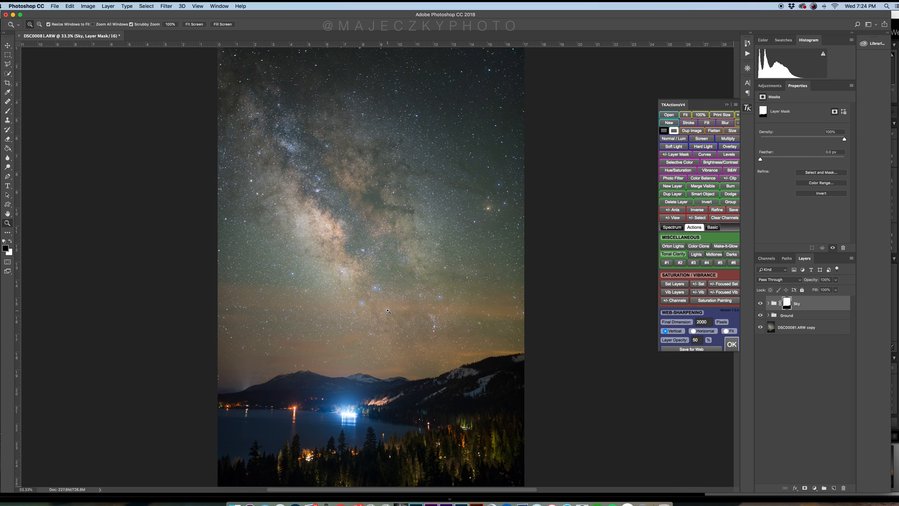
{"action": "mouse_move", "coordinate": [424, 257]}
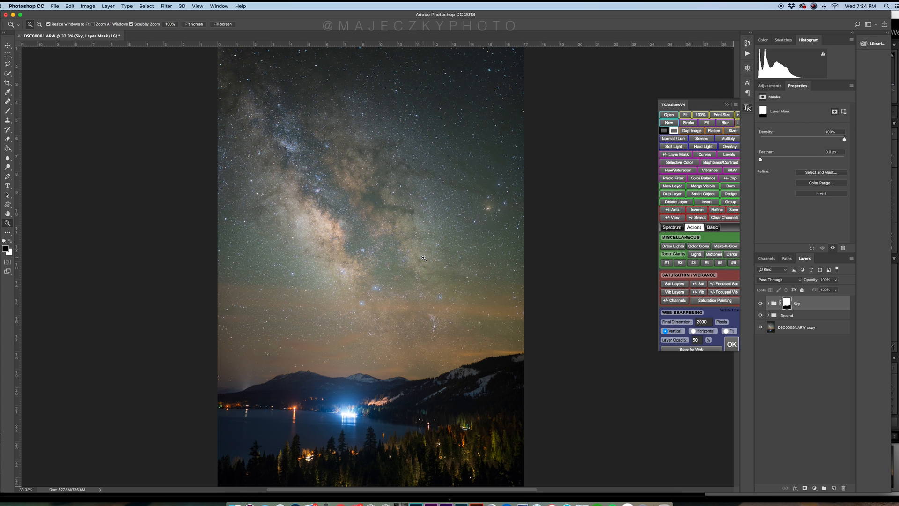